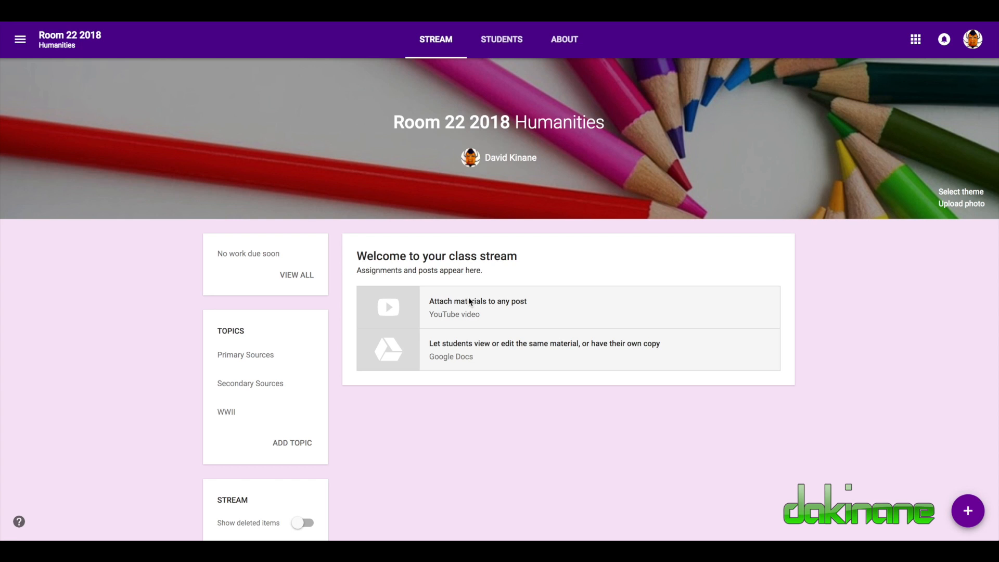
mouse_move(855, 440)
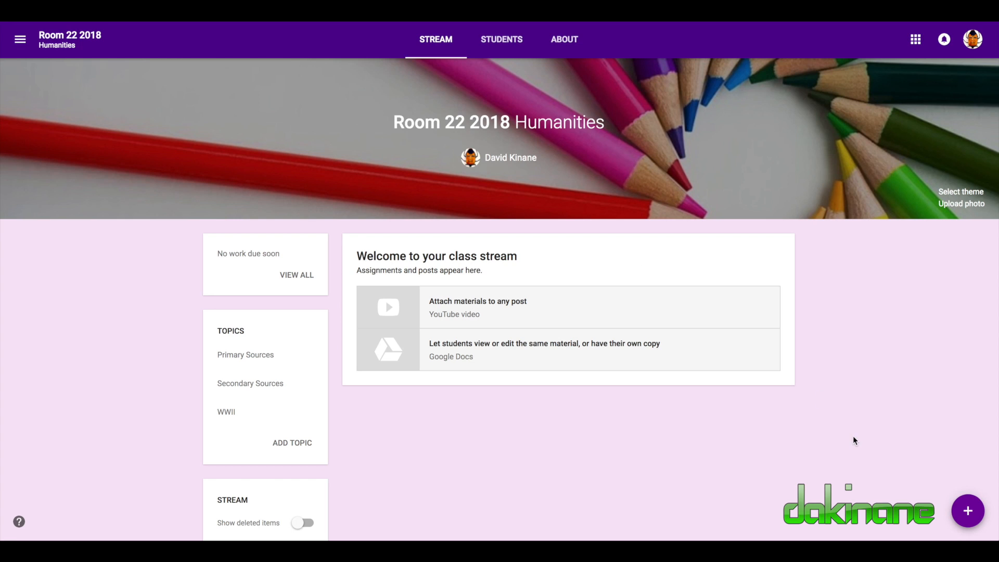
Reveal the create options (announcement, assignment, question, reuse post) in the class stream.
left_click(967, 510)
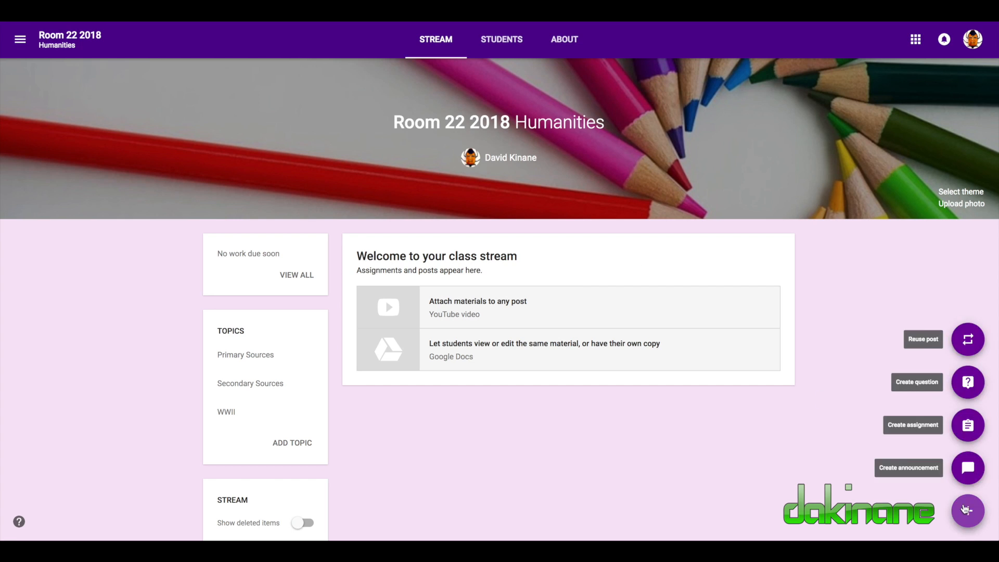
Start a new assignment with the title "Details".
left_click(967, 425)
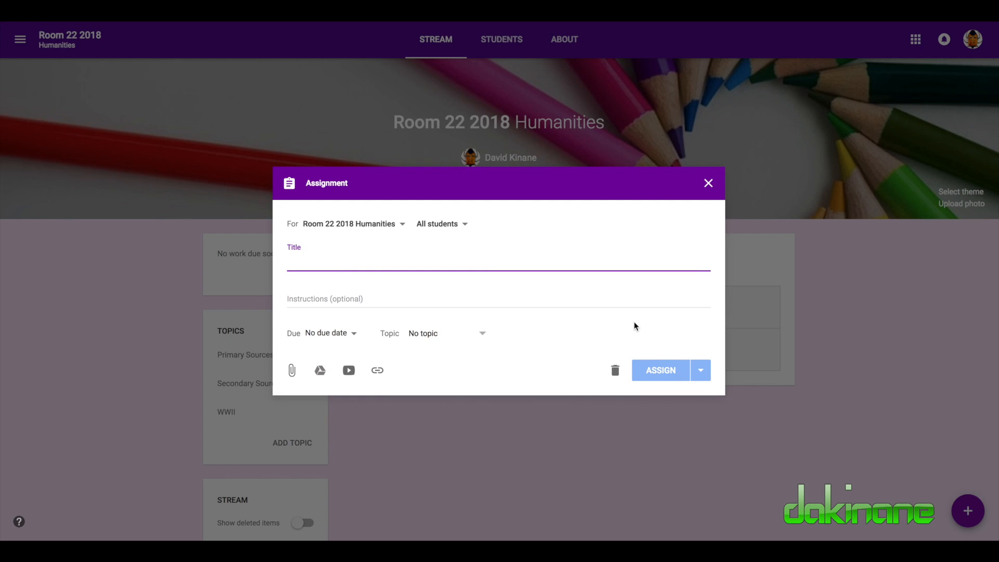
type("\"D")
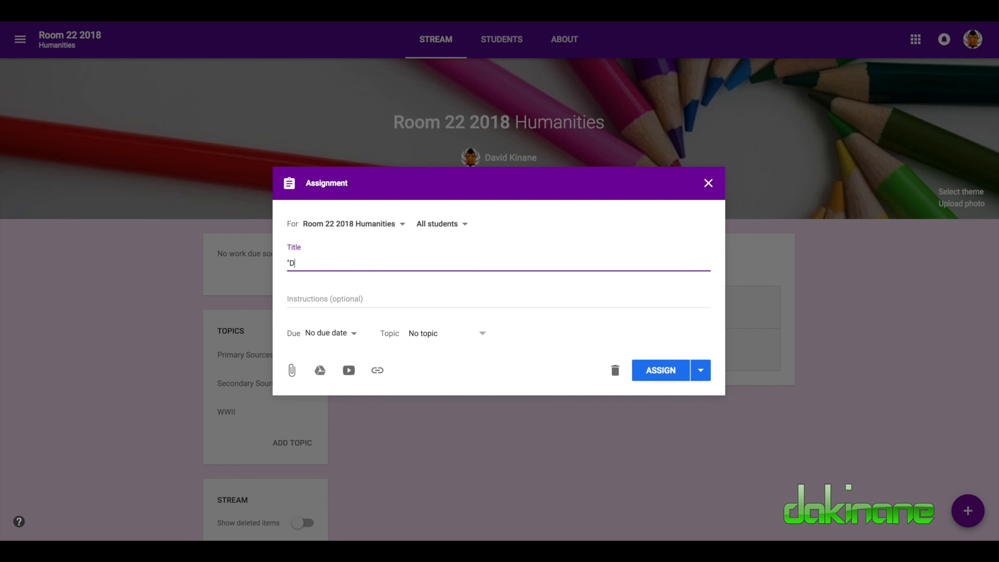
type("etails")
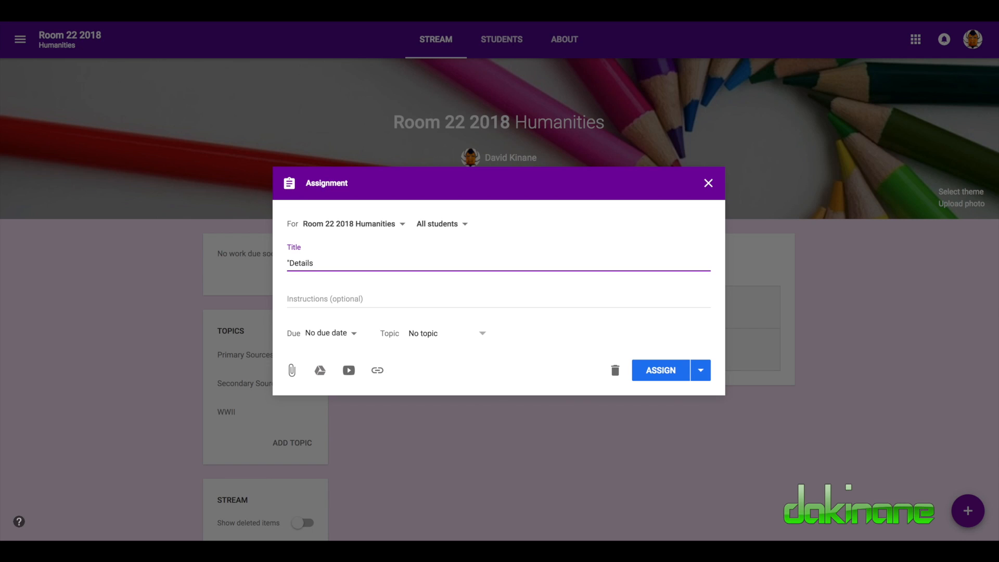
type("\"")
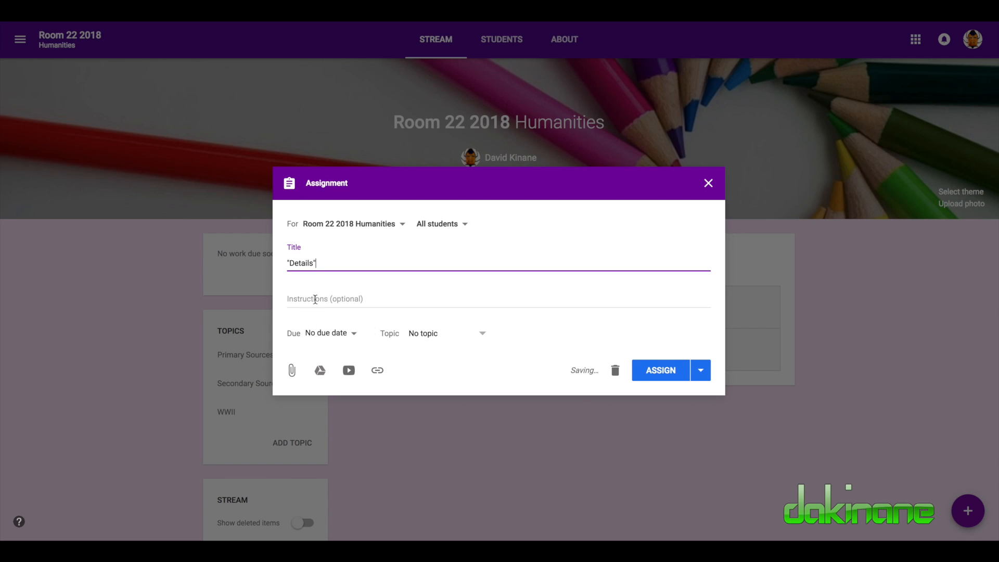
Add the instructions "Please fill out the details requested".
left_click(447, 298)
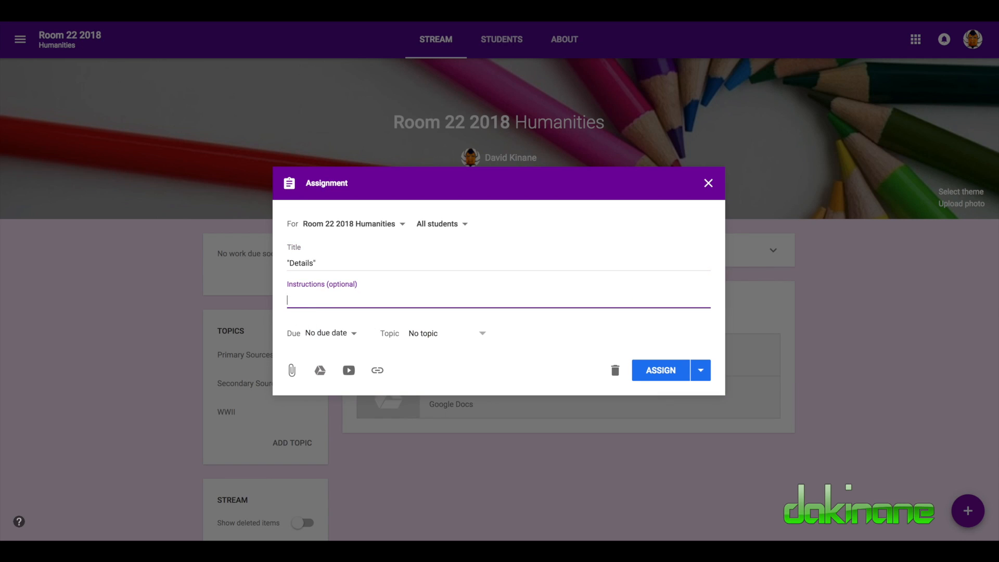
type("Please fil")
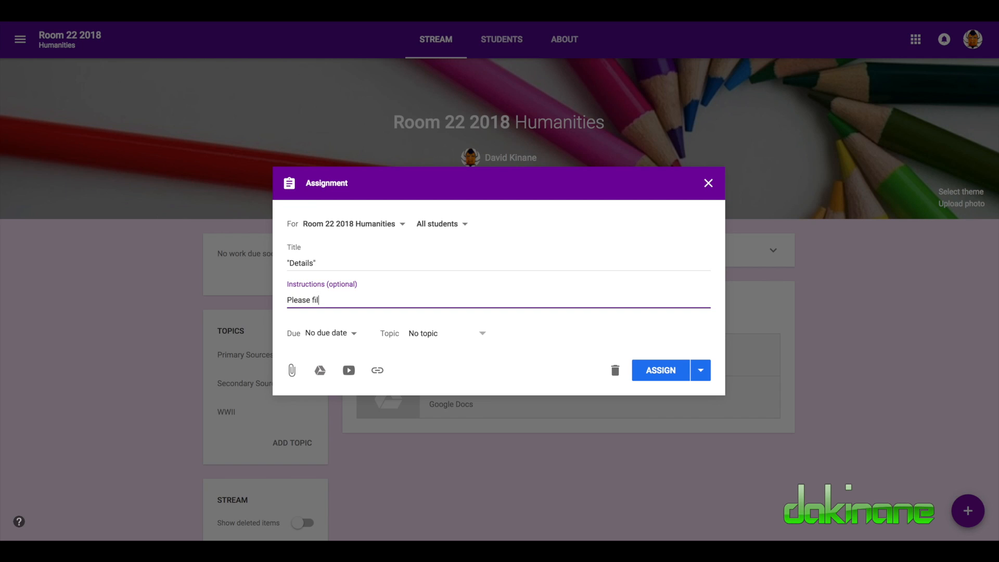
type("l out the details re")
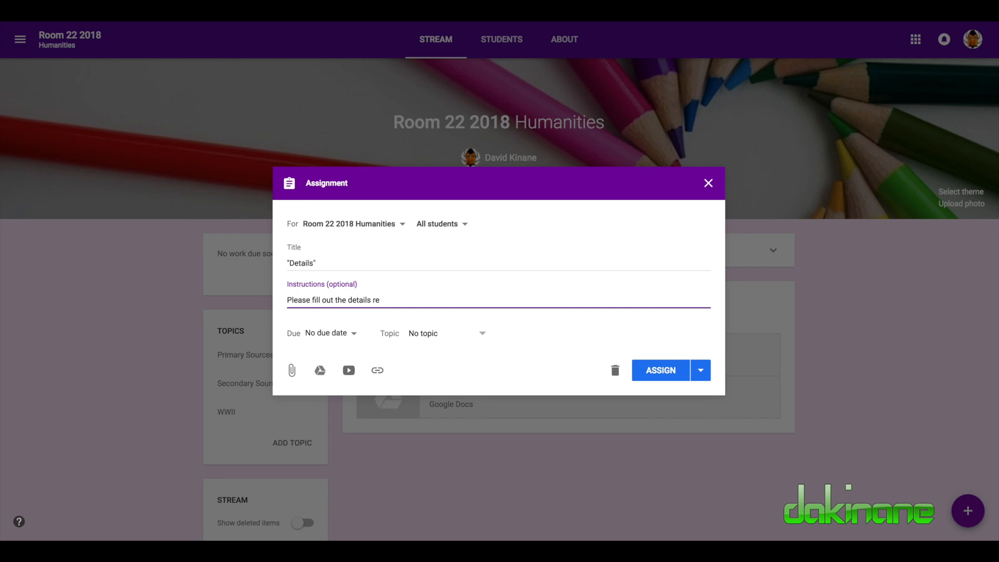
type("quested")
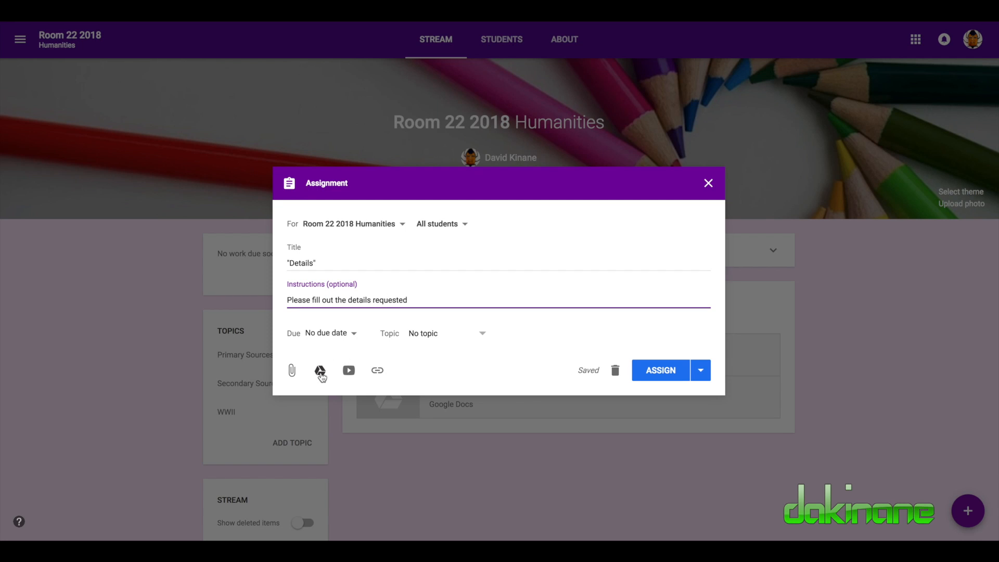
Attach the Details Google Doc from Drive, set to make a copy for each student.
left_click(321, 370)
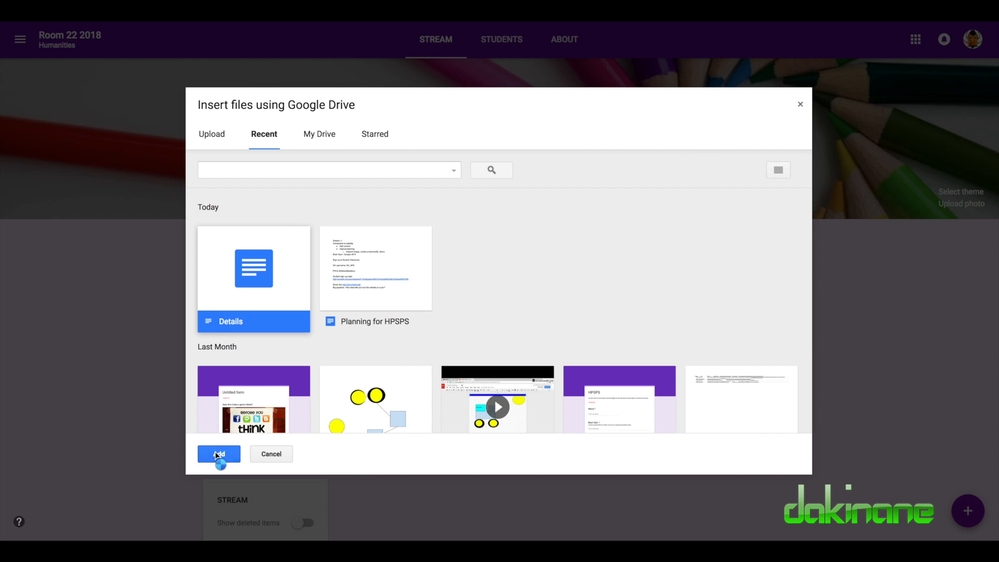
left_click(219, 454)
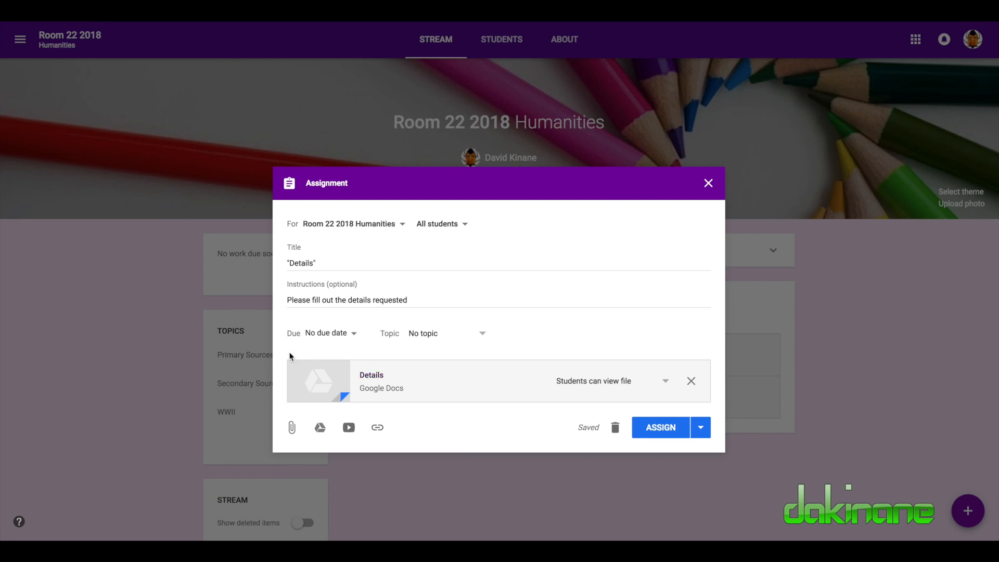
mouse_move(585, 387)
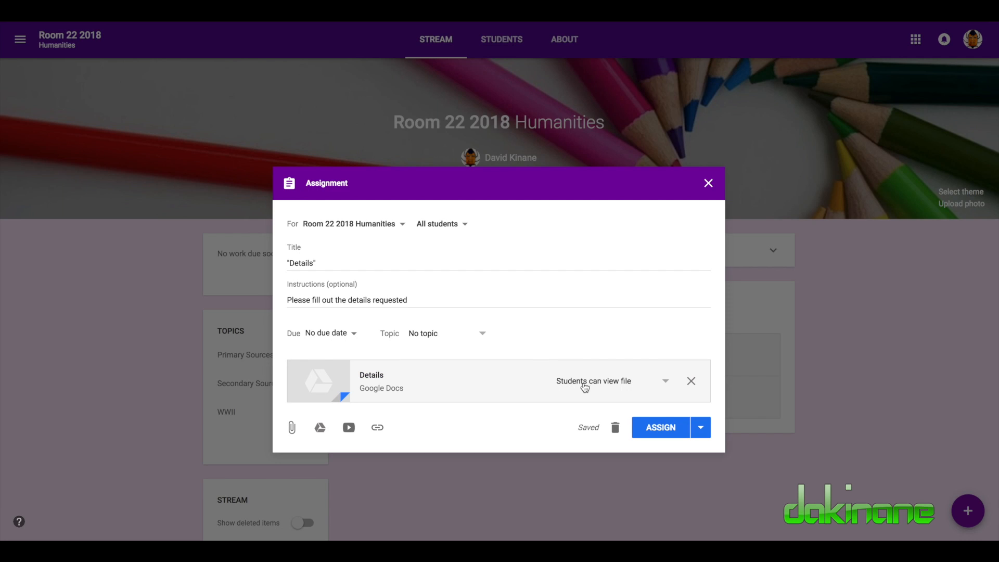
mouse_move(668, 385)
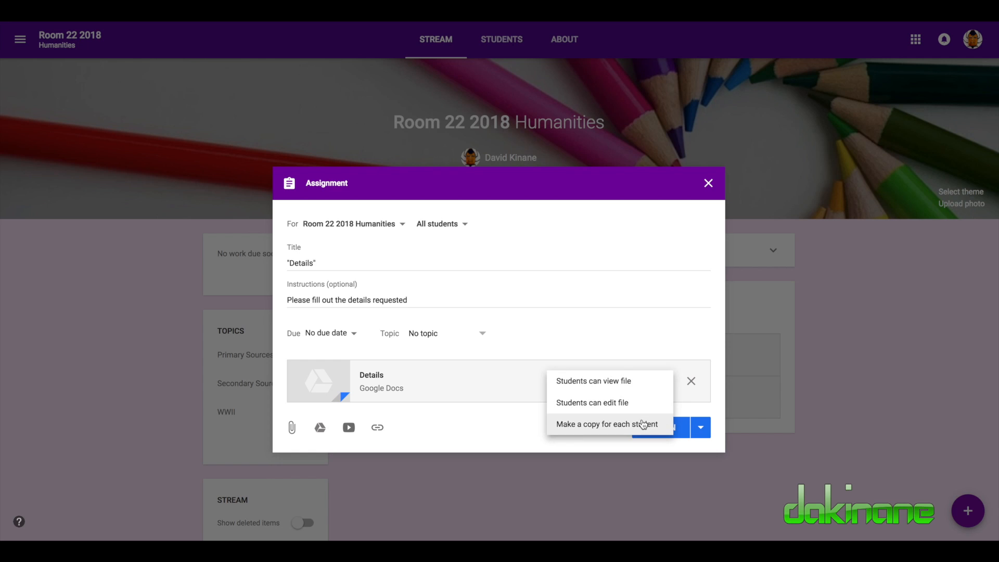
left_click(605, 423)
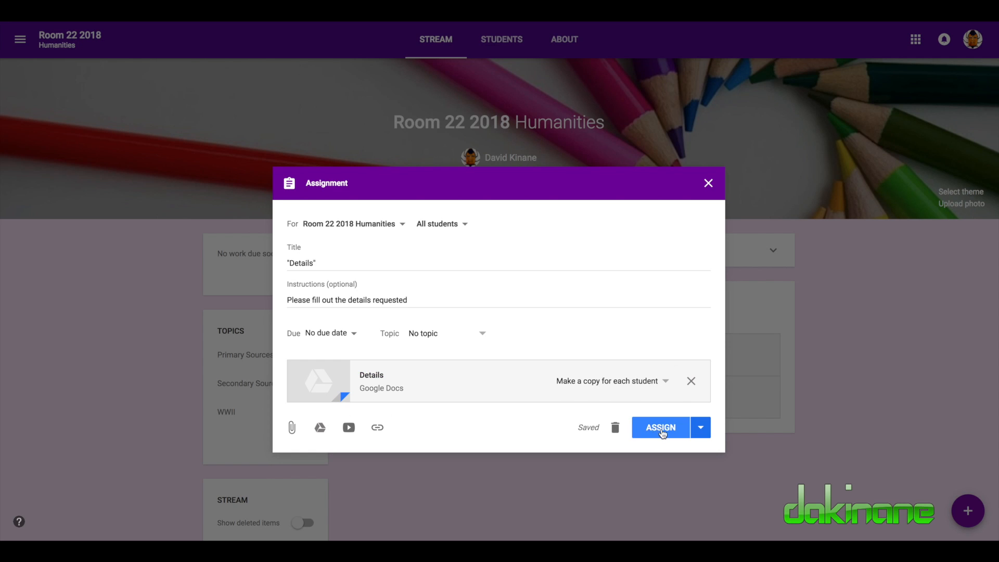
Assign the Details assignment to the Room 22 2018 Humanities stream.
left_click(660, 427)
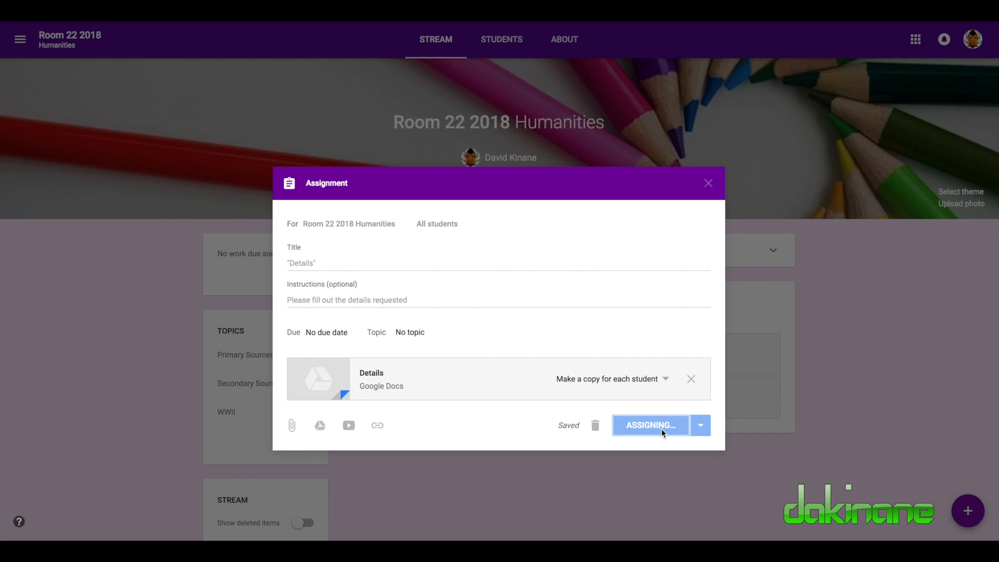
left_click(649, 424)
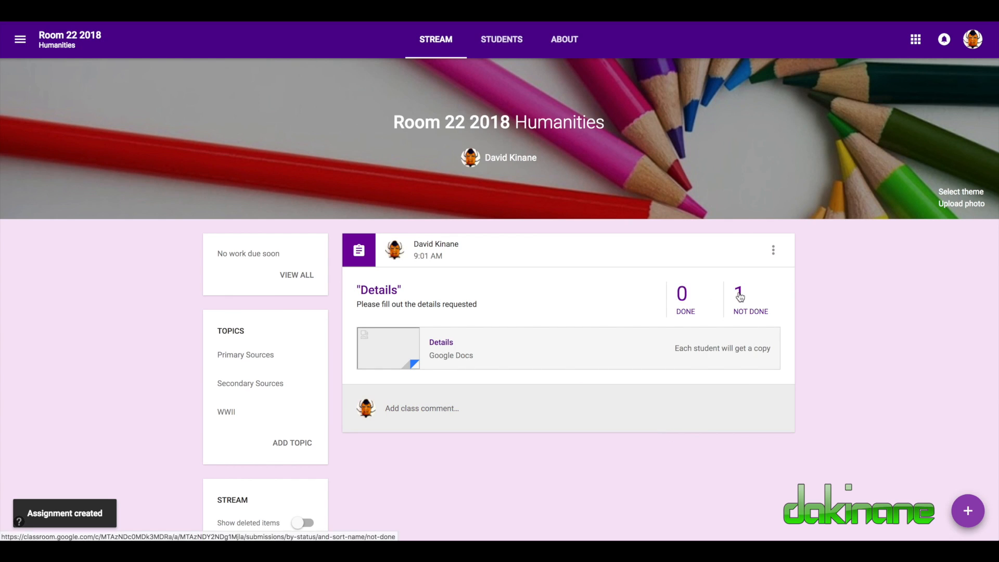
mouse_move(742, 313)
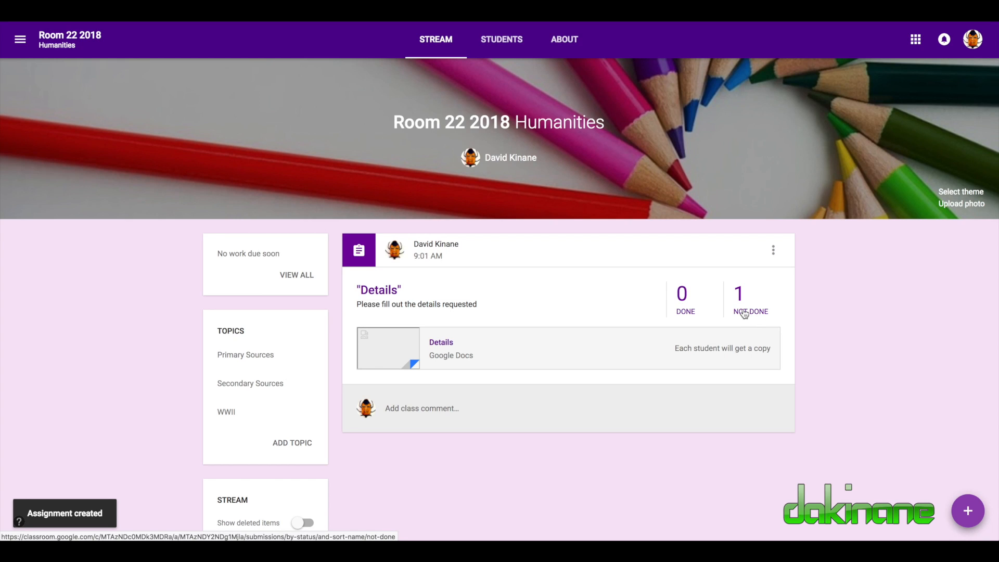
mouse_move(623, 300)
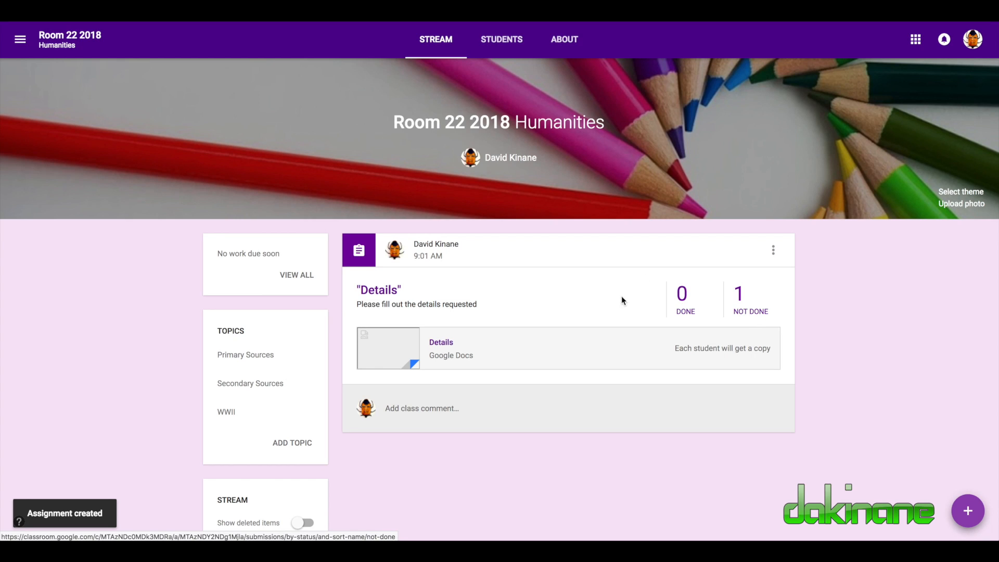
mouse_move(745, 302)
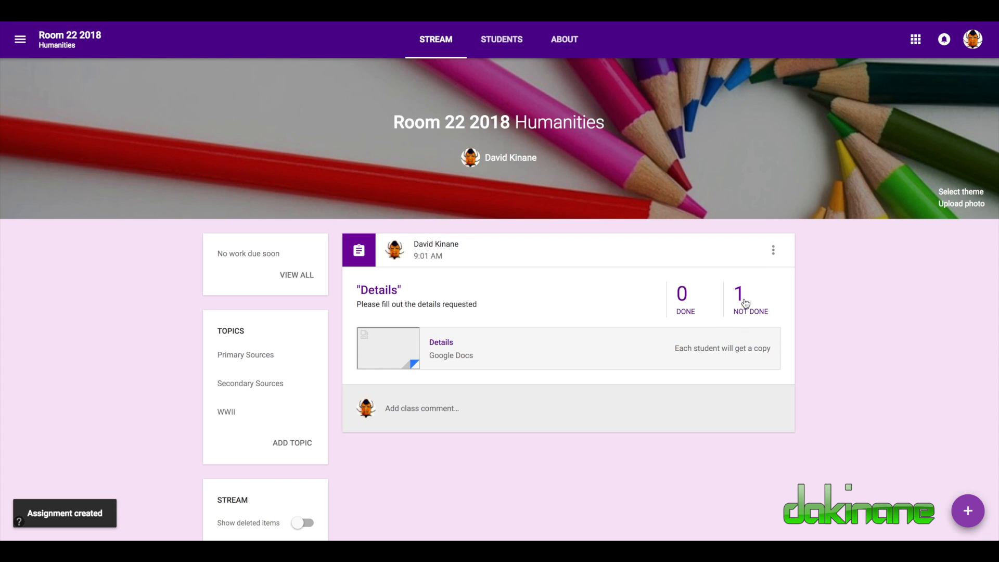
mouse_move(750, 299)
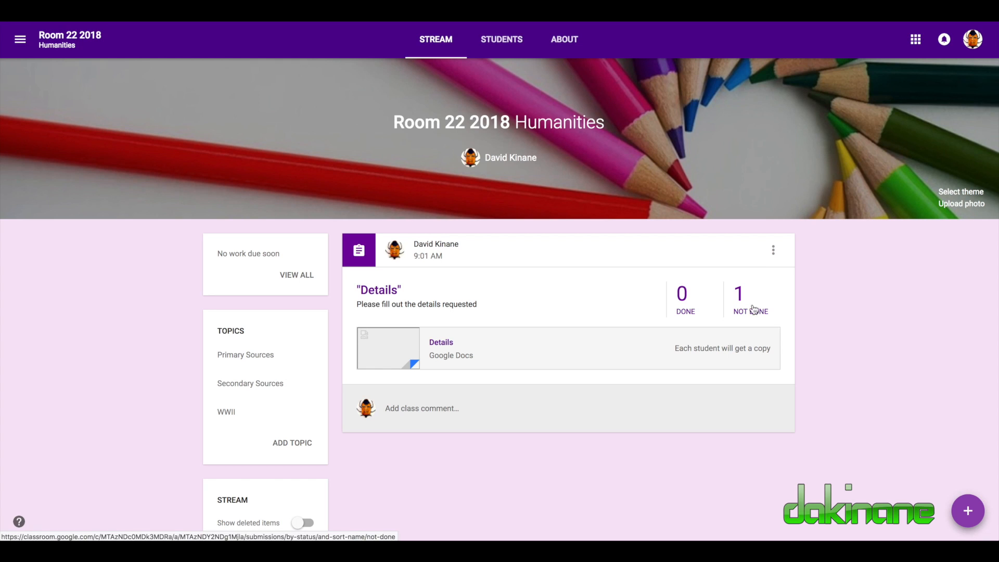
mouse_move(740, 303)
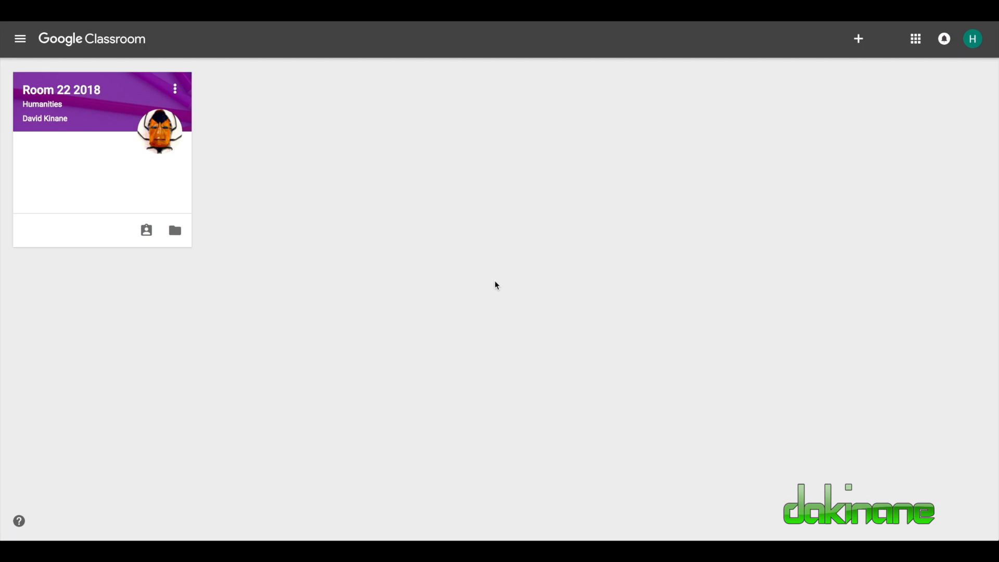
mouse_move(430, 237)
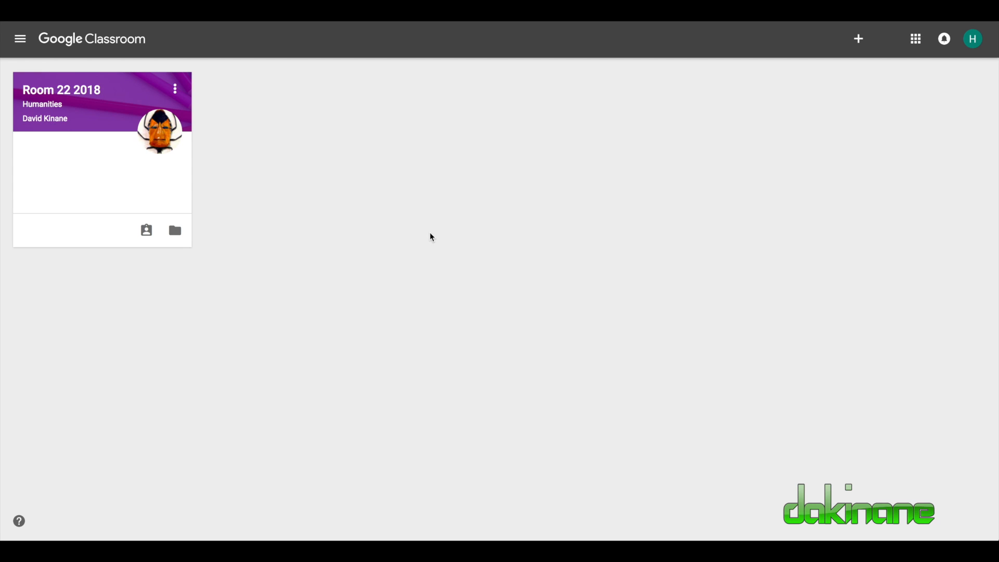
mouse_move(338, 214)
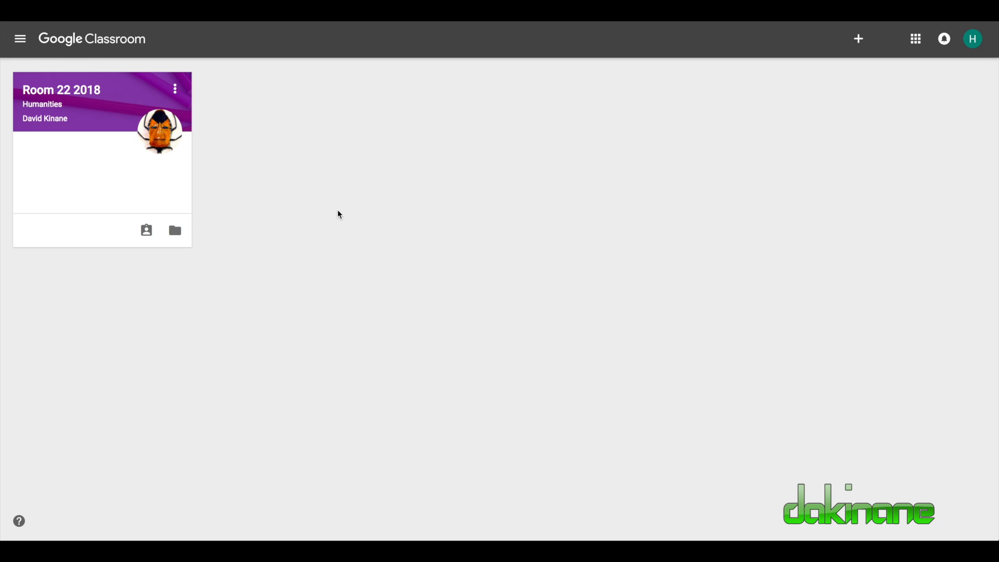
mouse_move(385, 254)
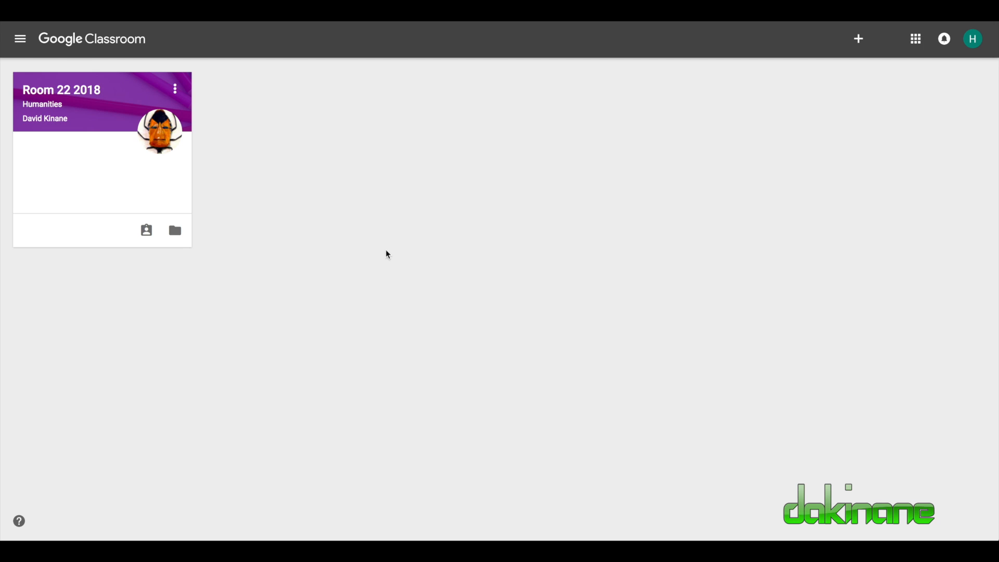
mouse_move(477, 238)
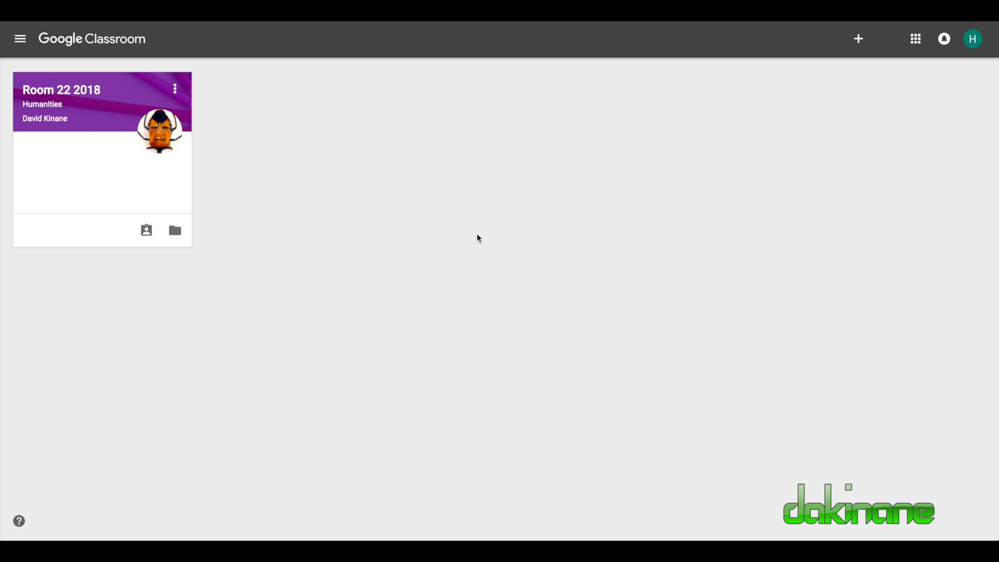
mouse_move(66, 92)
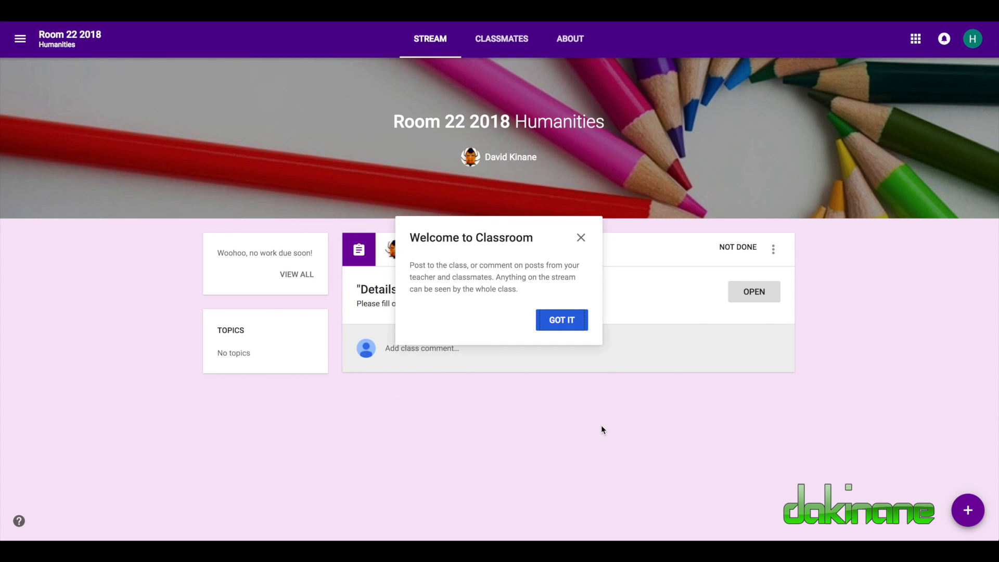
Dismiss the welcome message and open the Details assignment as the student.
left_click(561, 320)
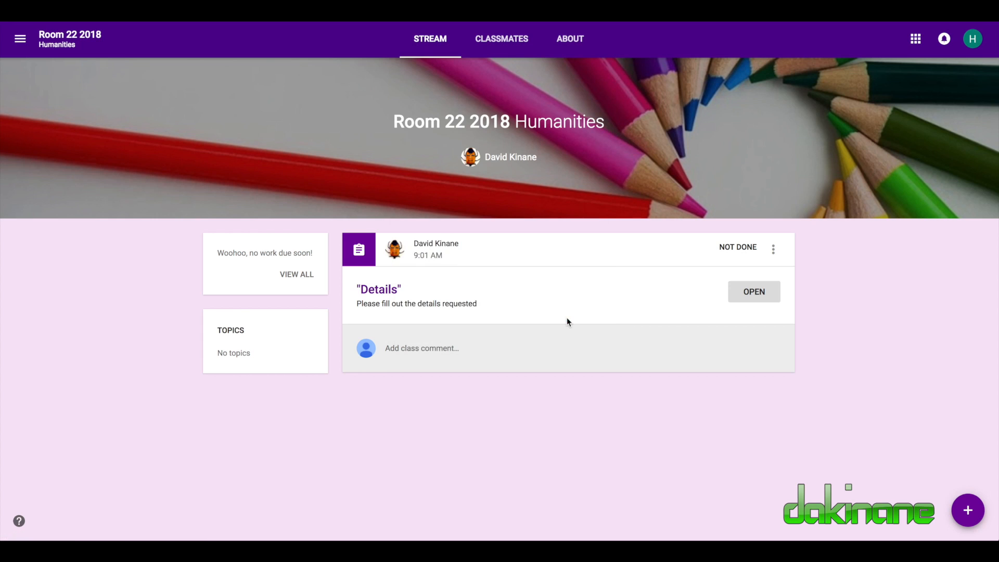
mouse_move(379, 248)
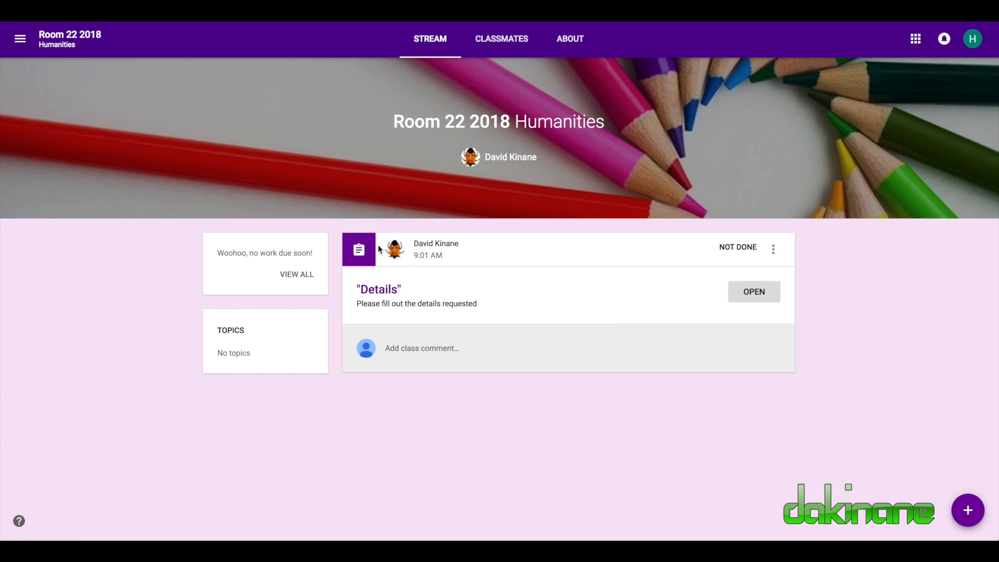
mouse_move(663, 213)
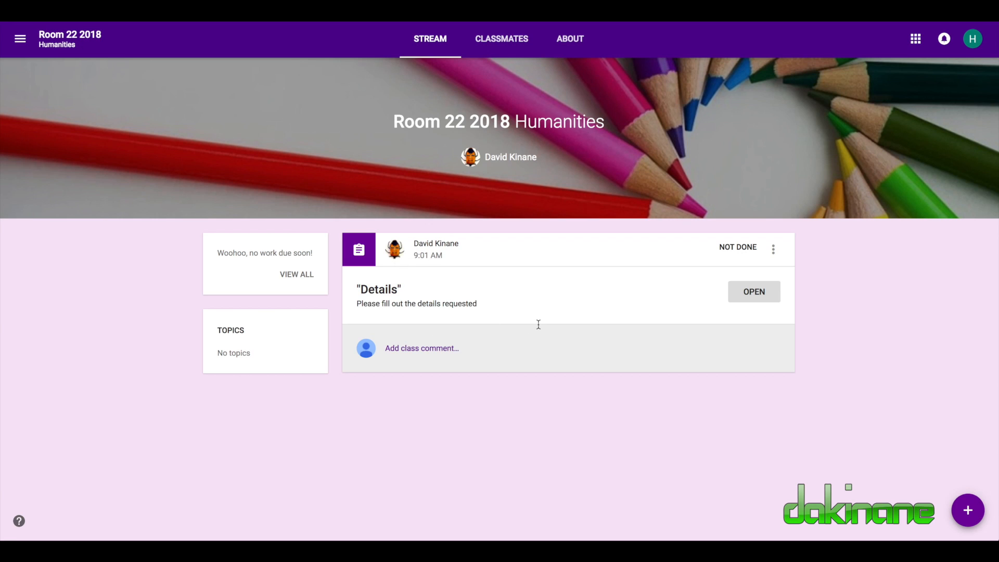
mouse_move(379, 289)
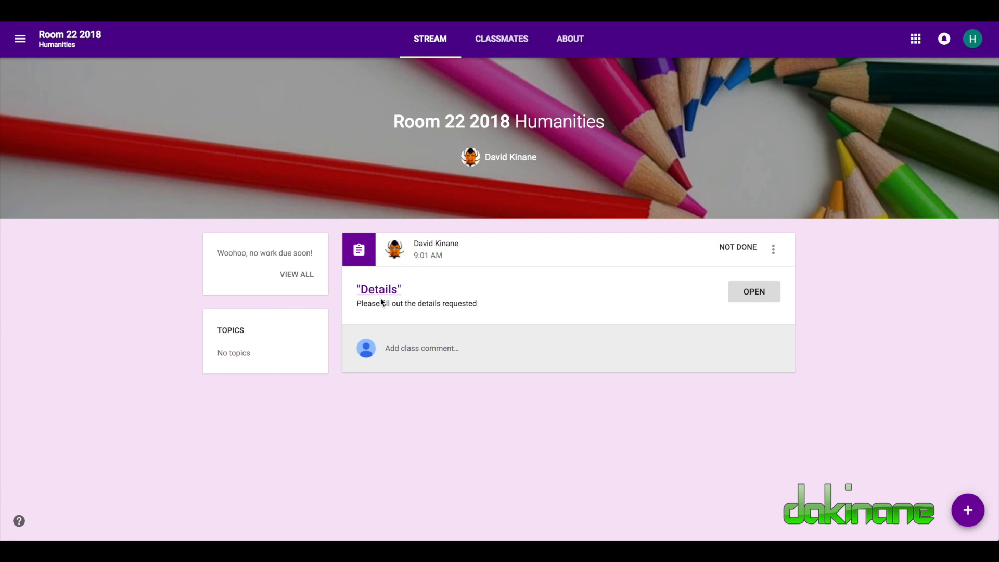
mouse_move(759, 300)
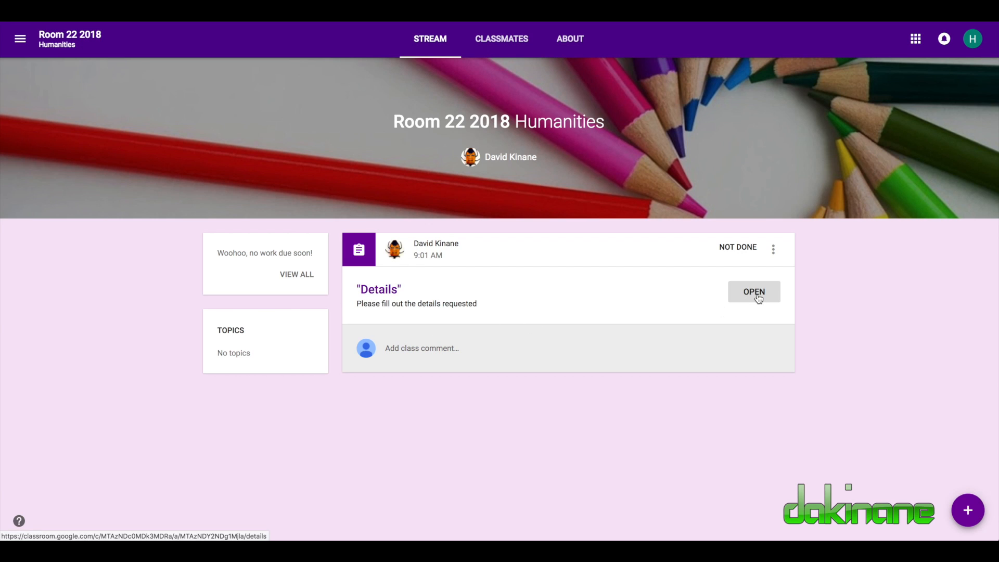
left_click(754, 292)
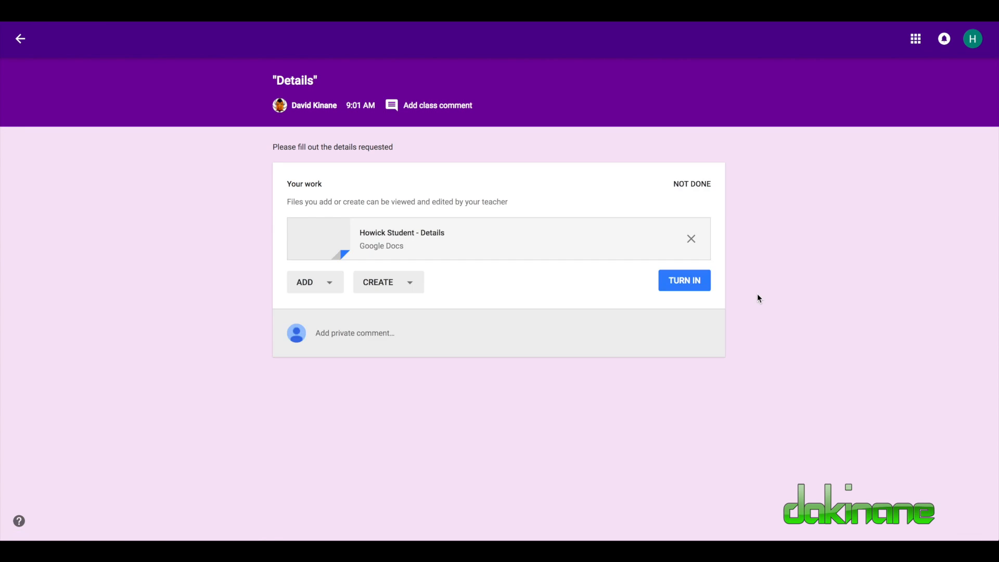
Close the Turn it in tip and open the Howick Student - Details attachment.
left_click(683, 280)
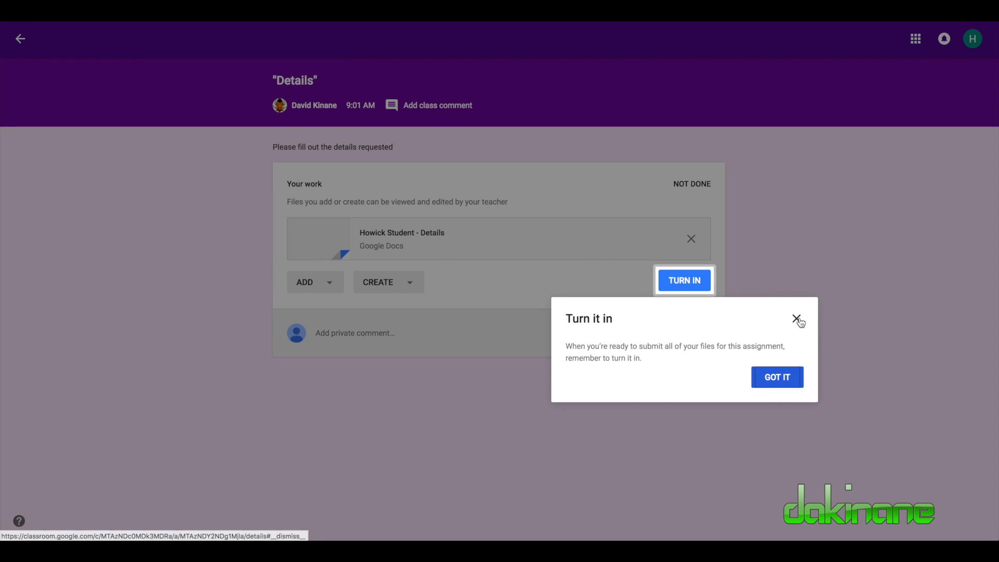
left_click(798, 319)
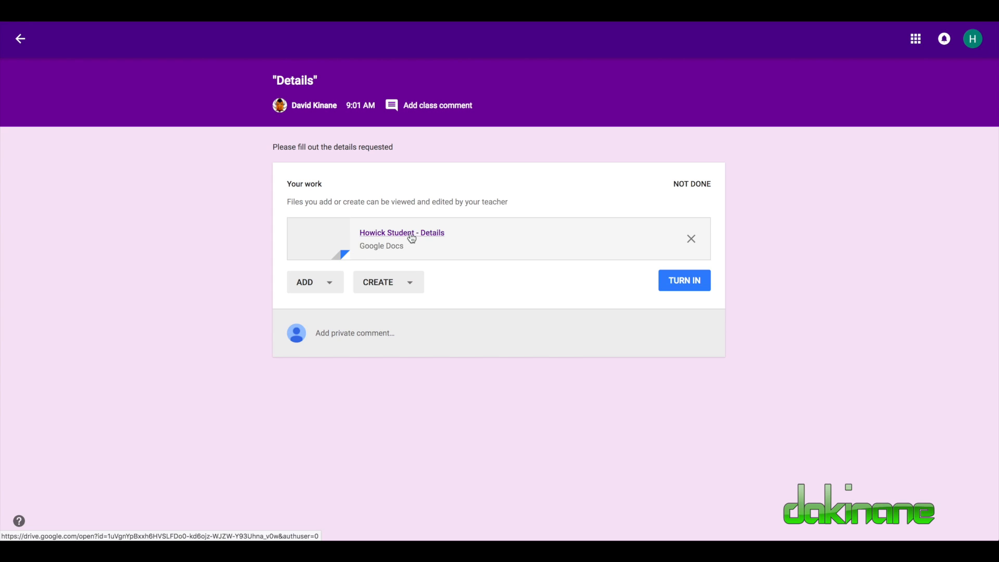
mouse_move(396, 237)
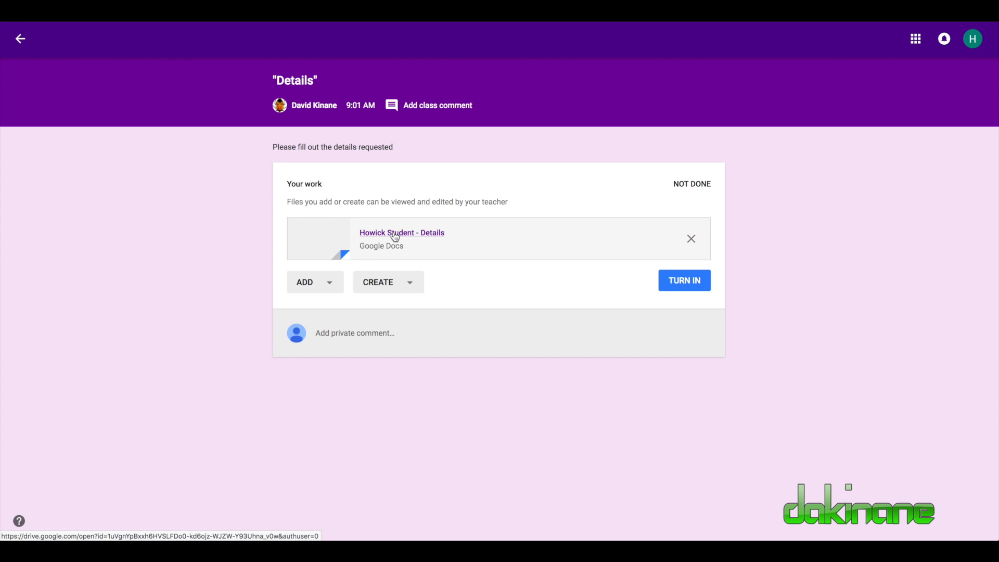
mouse_move(351, 214)
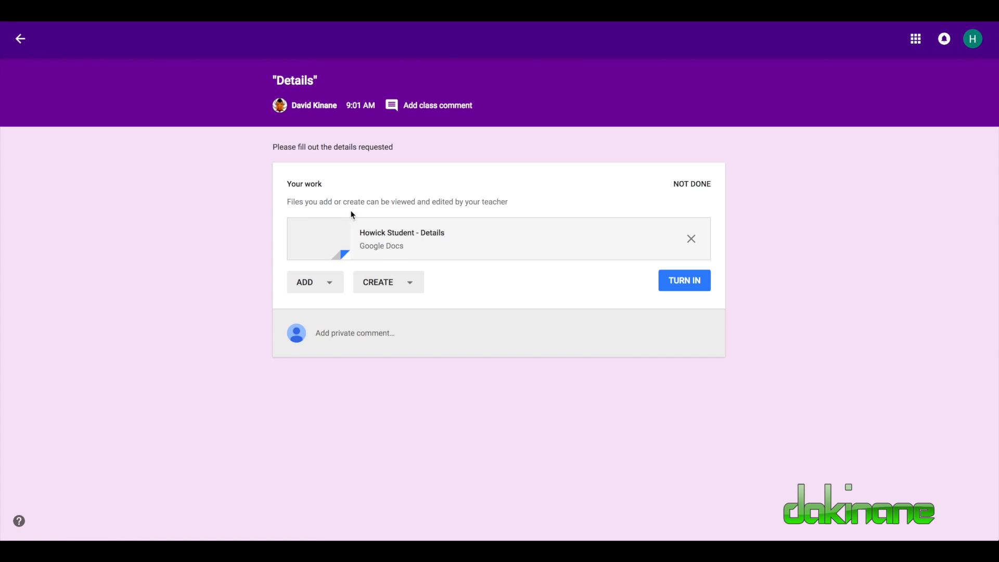
mouse_move(402, 236)
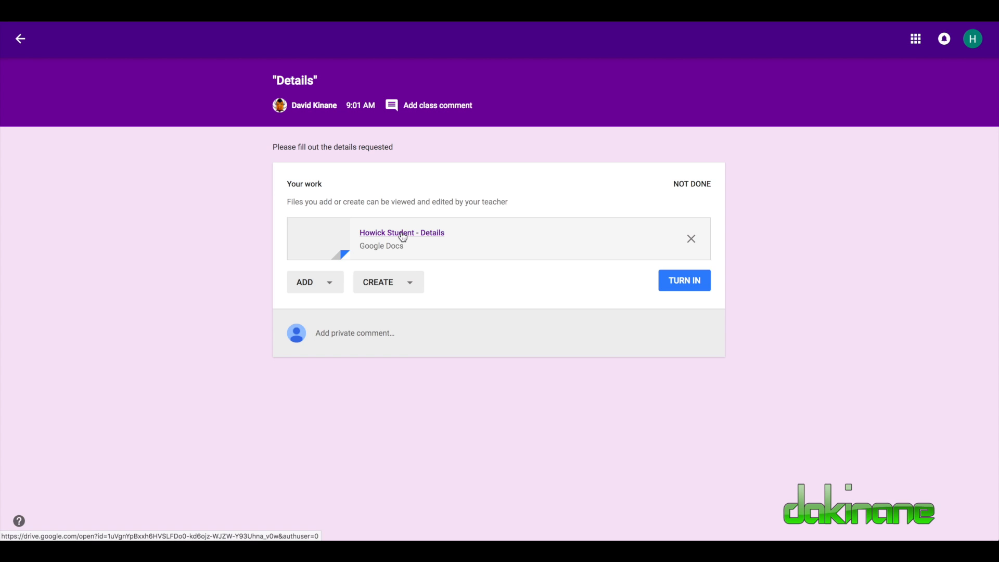
mouse_move(397, 240)
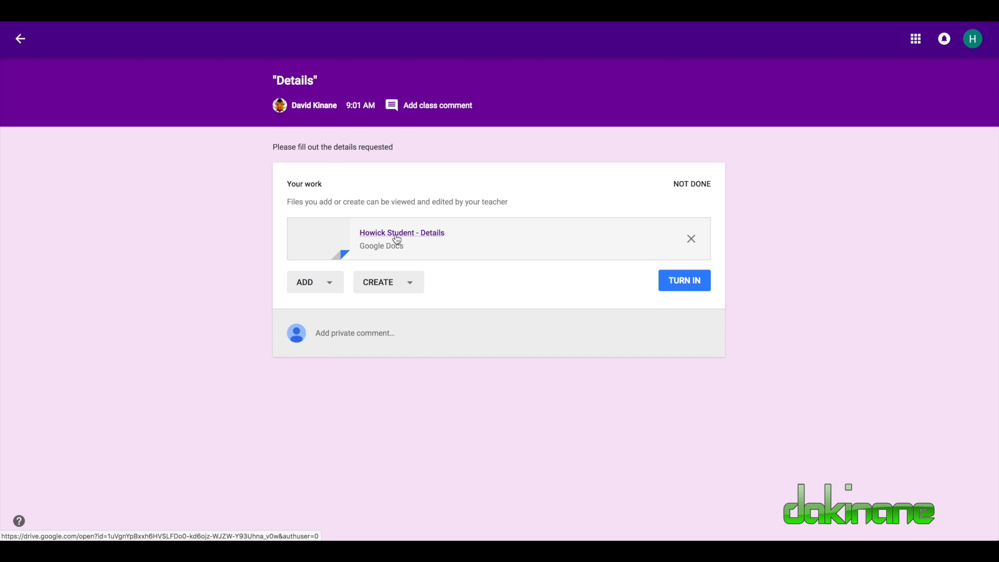
left_click(402, 232)
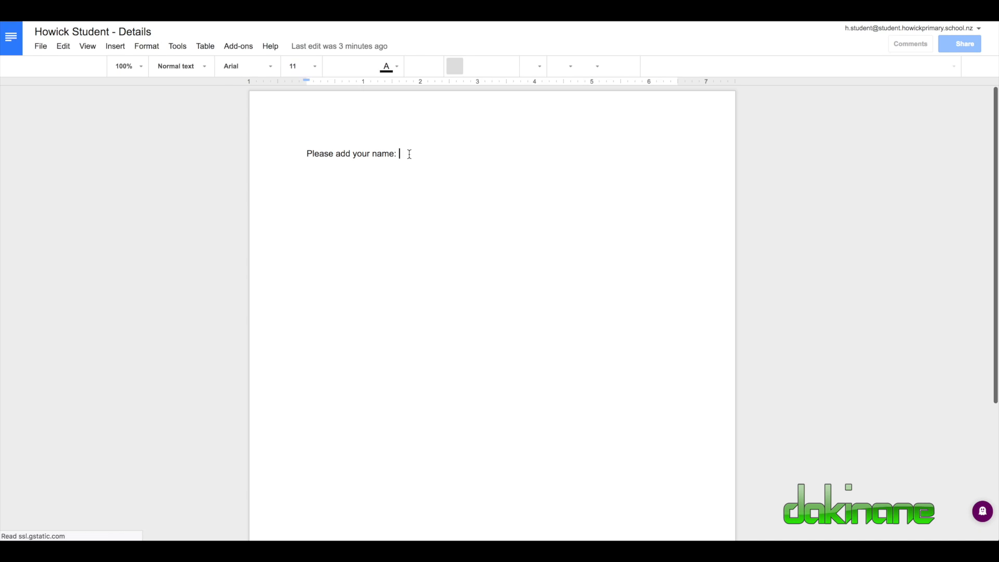
Fill the name line so it reads "Please add your name: Student 1".
type("Student")
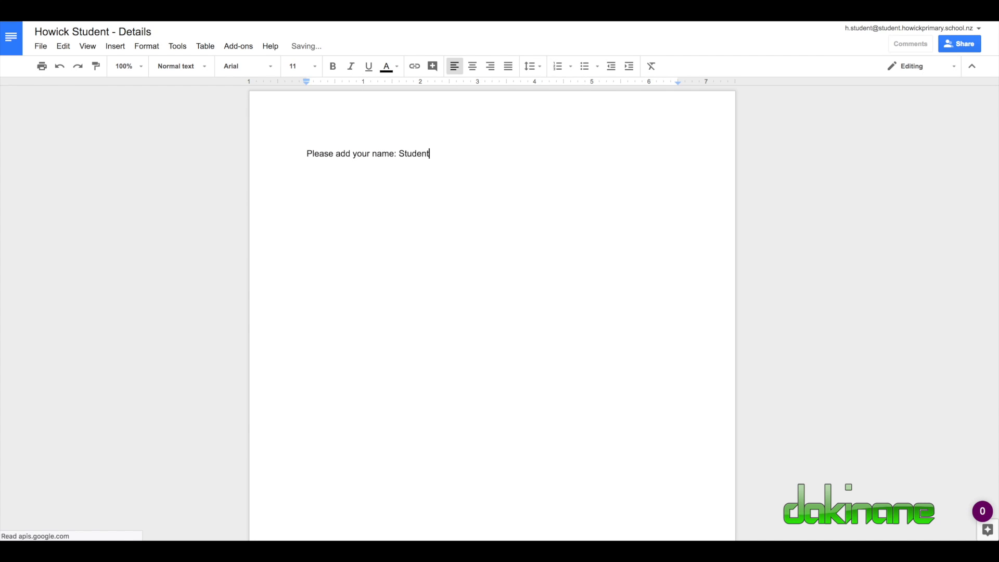
type("1")
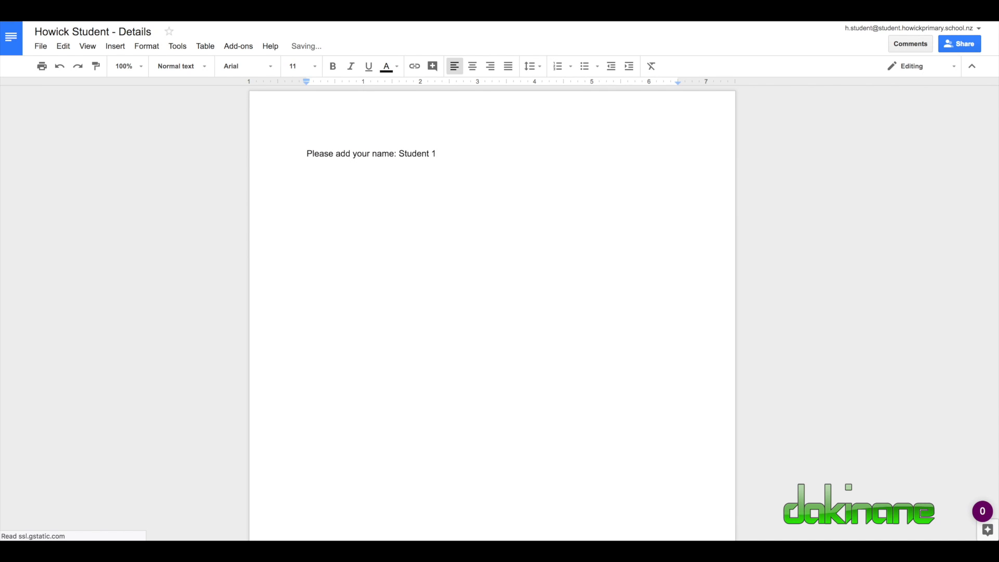
mouse_move(457, 131)
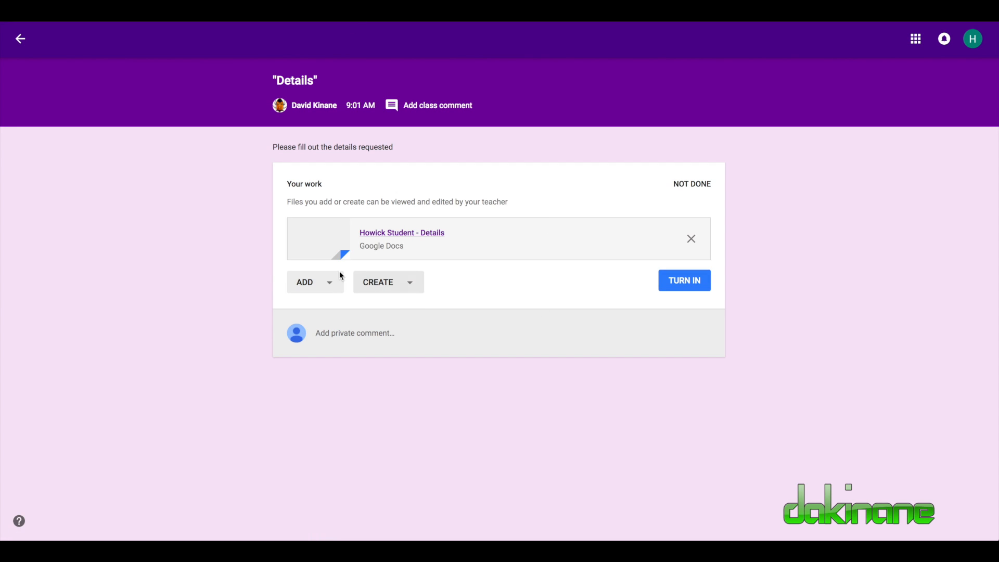
mouse_move(329, 299)
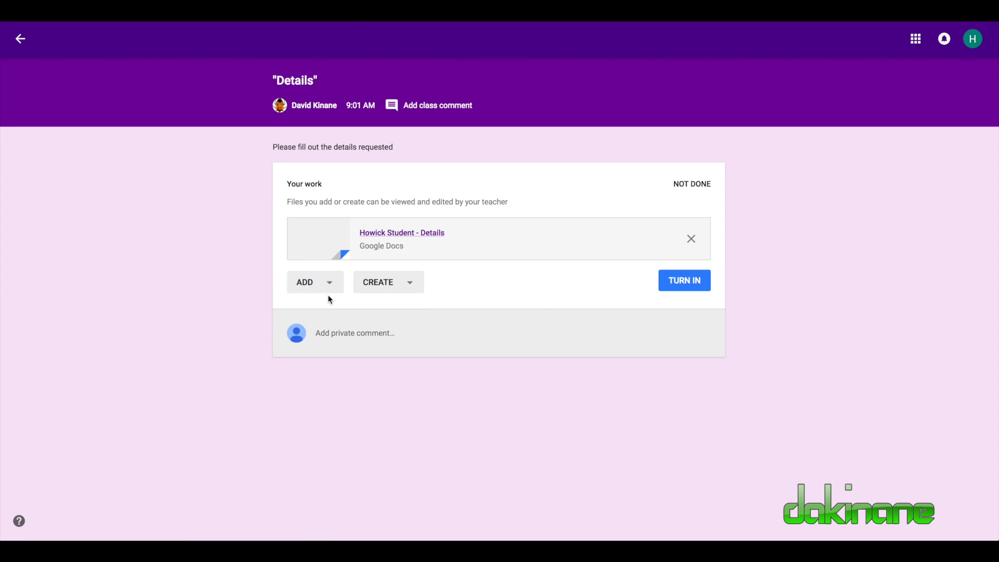
Look at the attach options, cancel turning in, and reopen the Howick Student - Details doc.
left_click(312, 282)
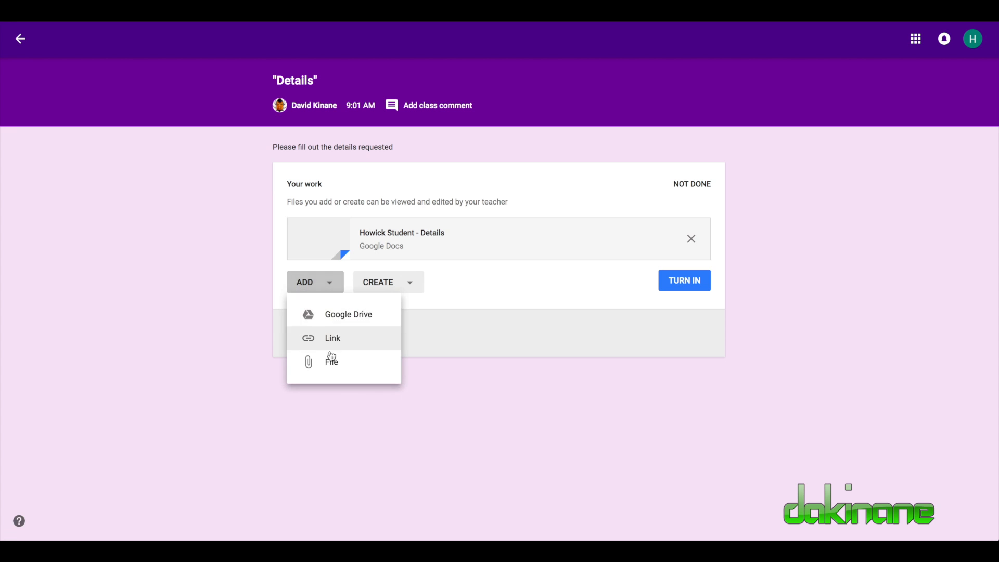
mouse_move(376, 384)
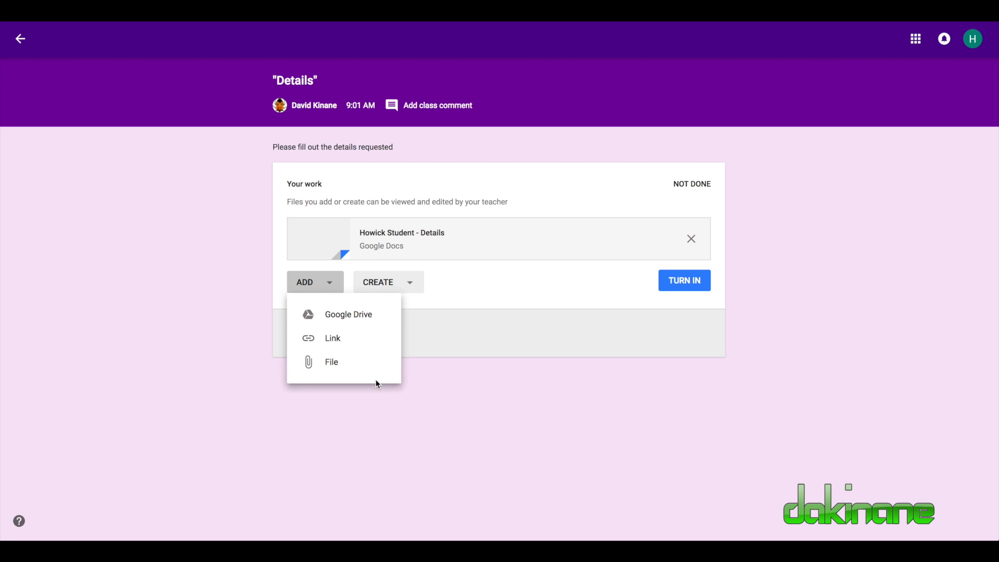
left_click(579, 287)
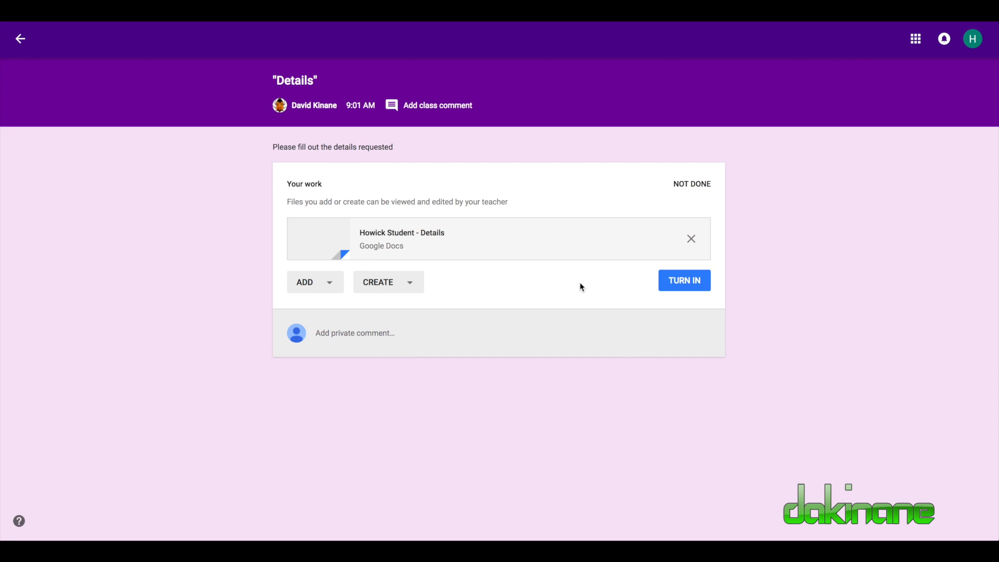
mouse_move(366, 236)
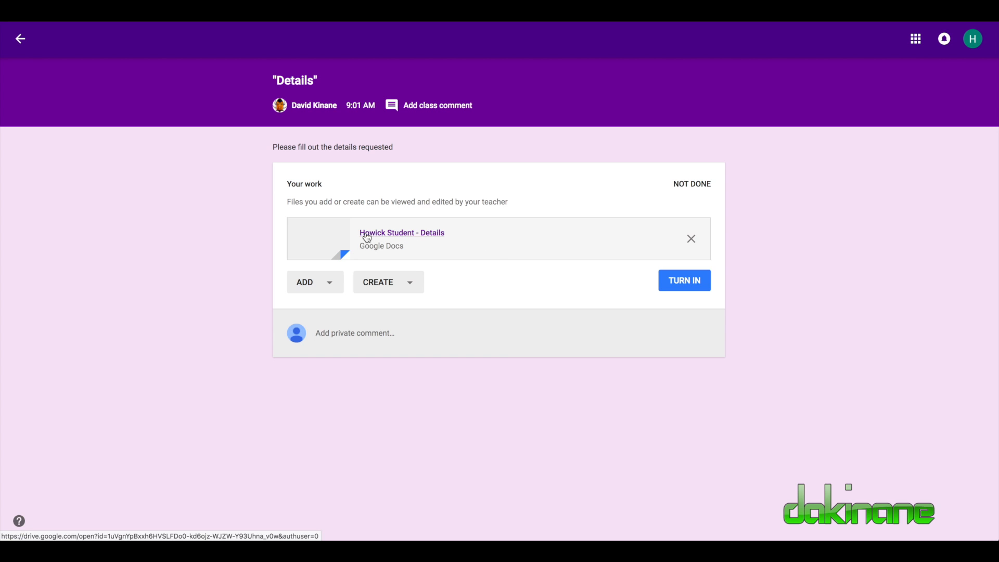
mouse_move(683, 280)
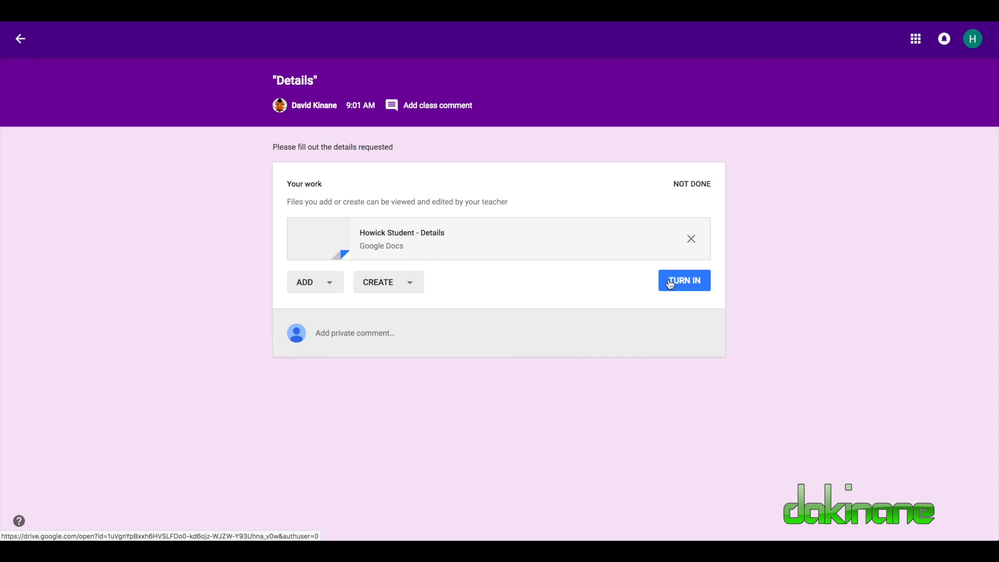
left_click(684, 280)
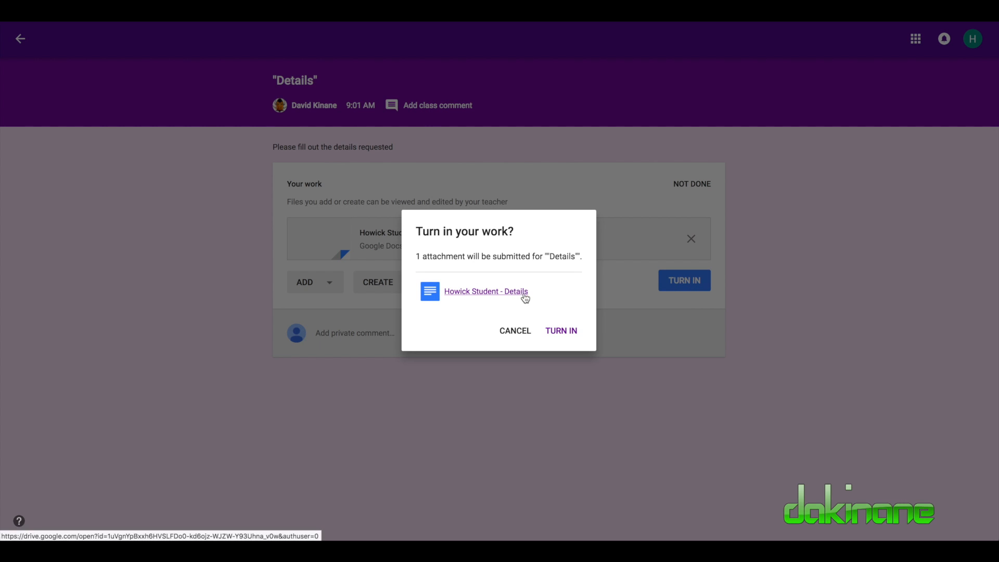
mouse_move(492, 300)
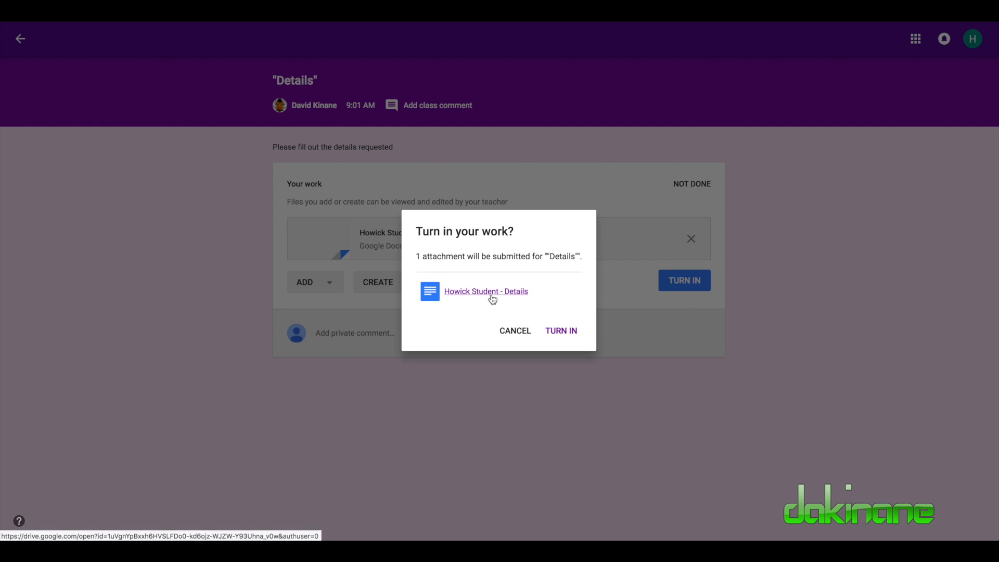
mouse_move(517, 334)
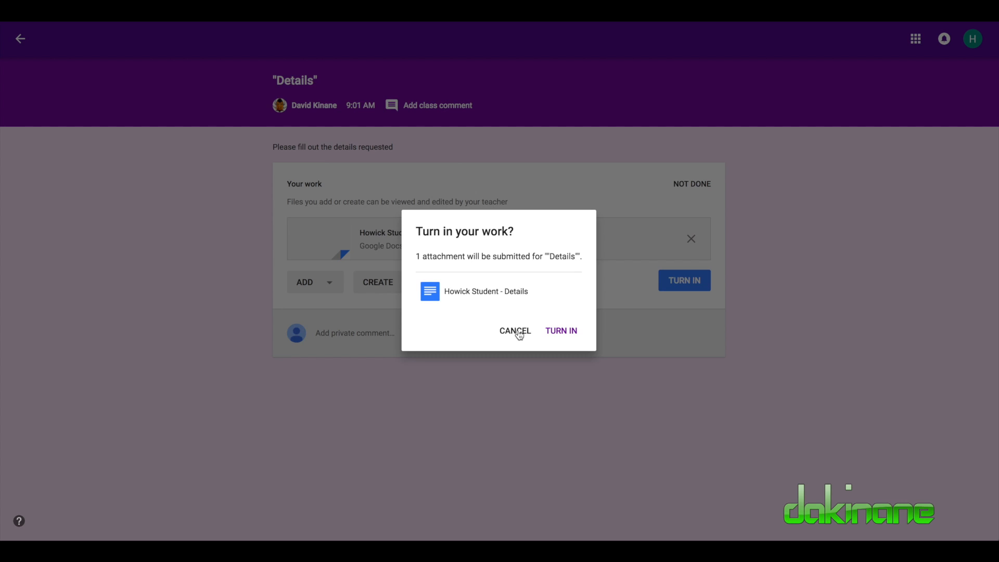
left_click(515, 330)
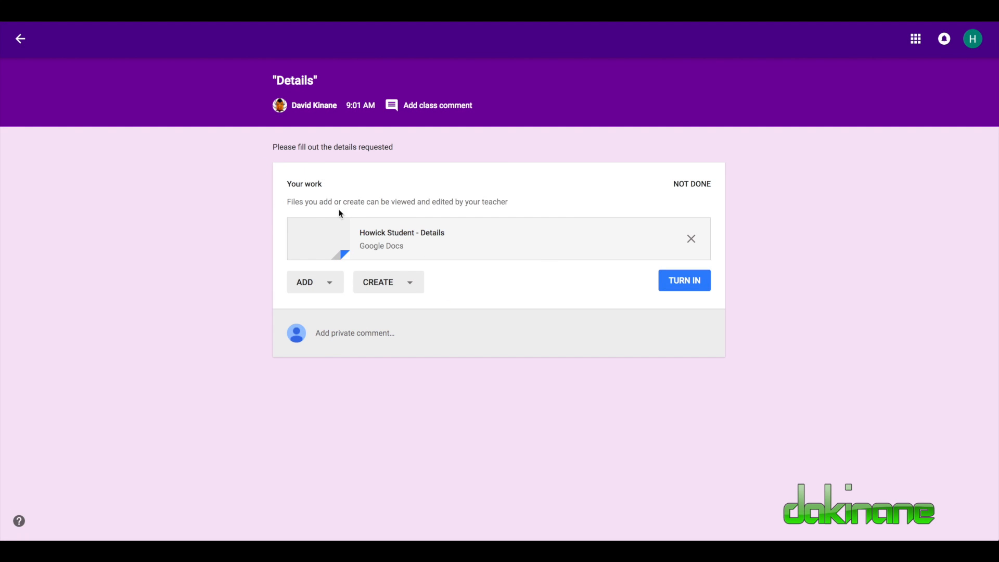
mouse_move(415, 239)
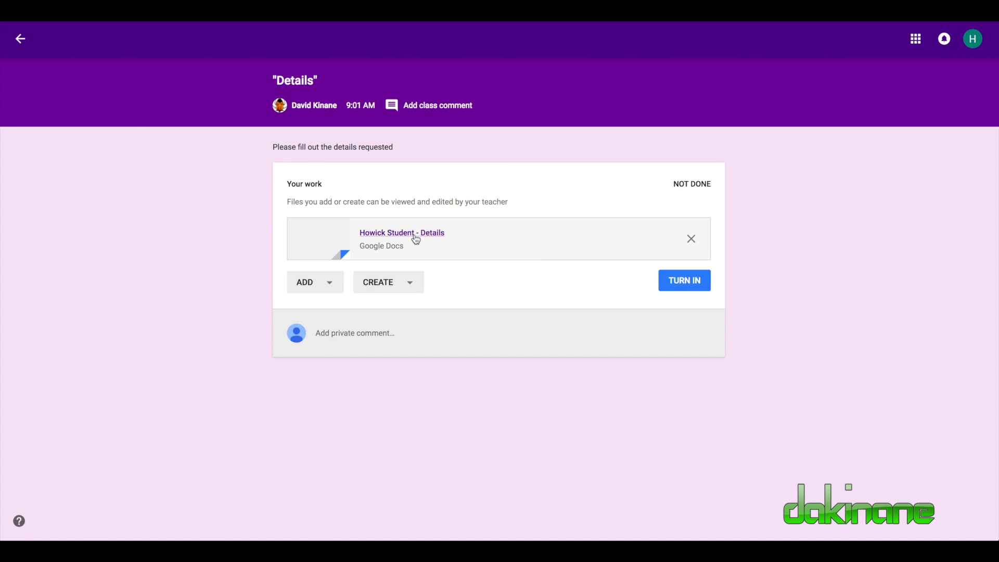
left_click(402, 232)
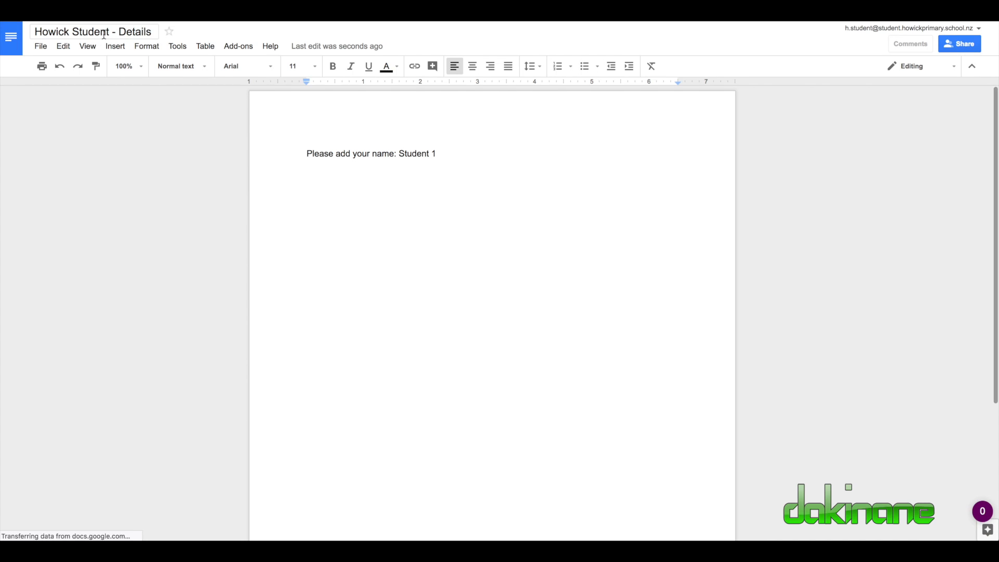
mouse_move(93, 31)
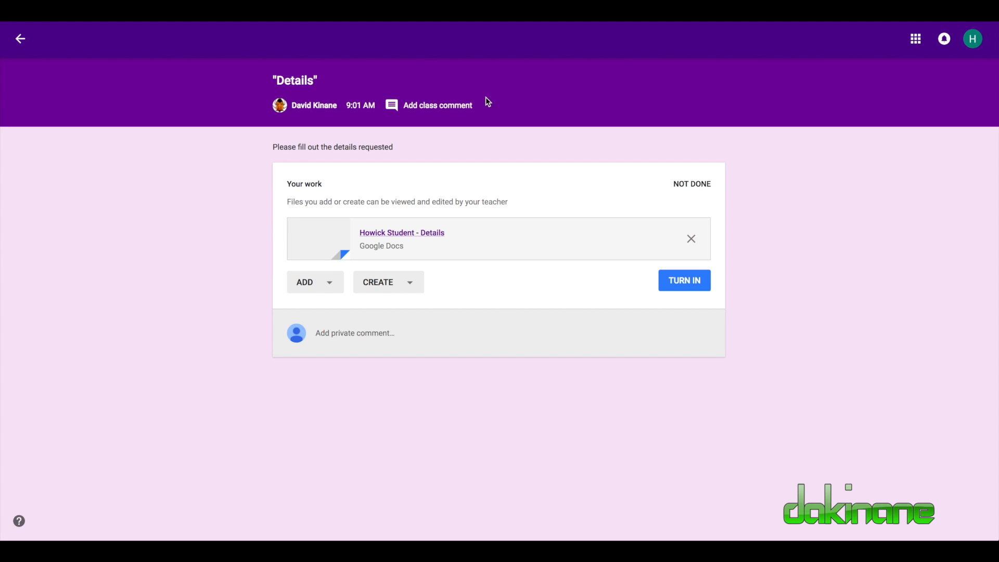
Turn in the Details assignment and confirm, marking it Done.
left_click(684, 280)
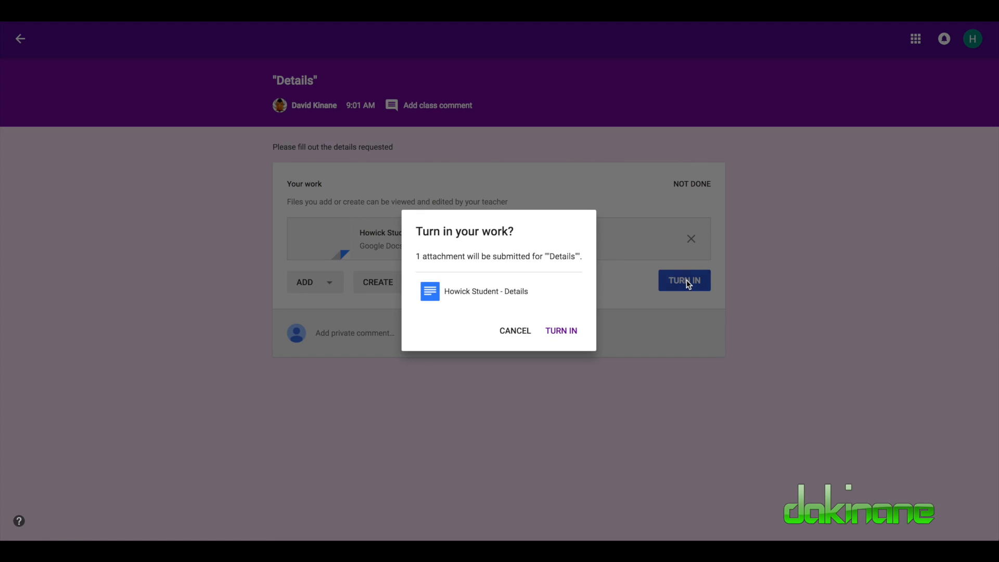
mouse_move(503, 291)
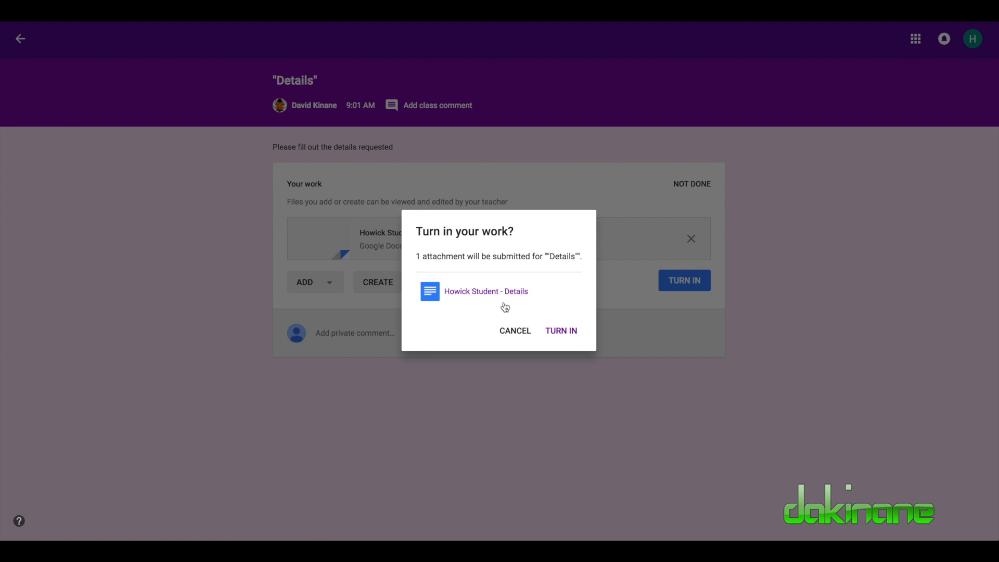
left_click(561, 331)
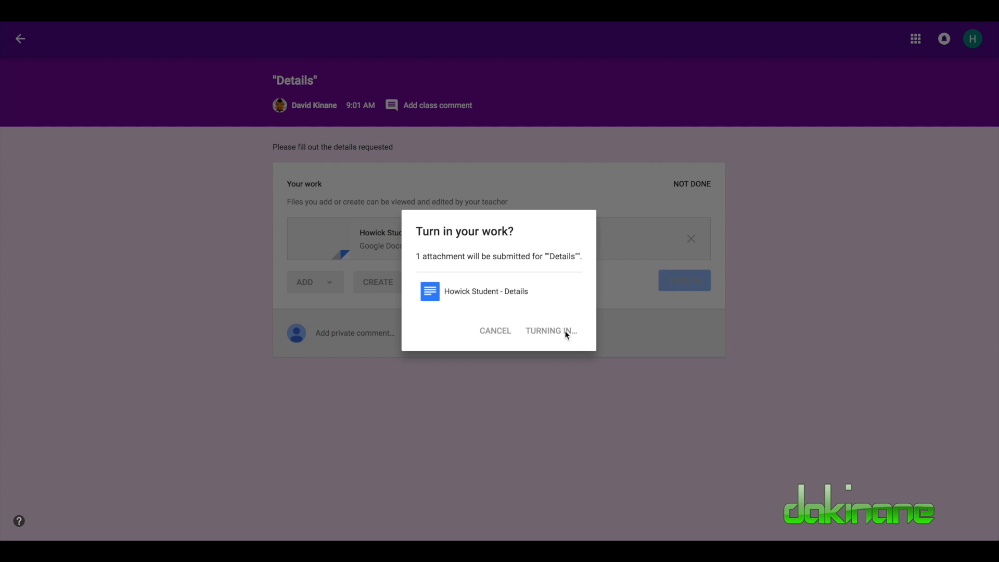
left_click(549, 331)
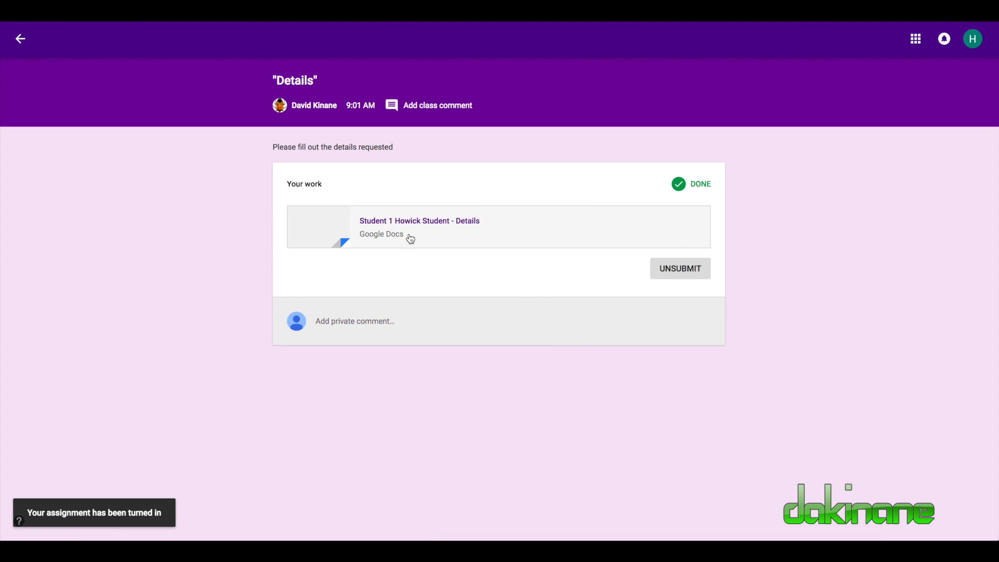
mouse_move(483, 235)
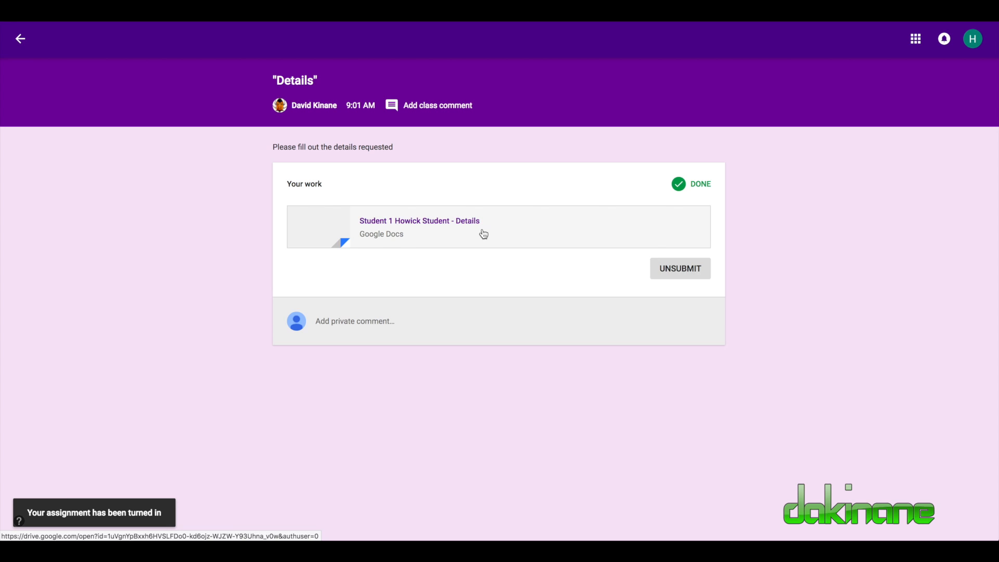
mouse_move(714, 136)
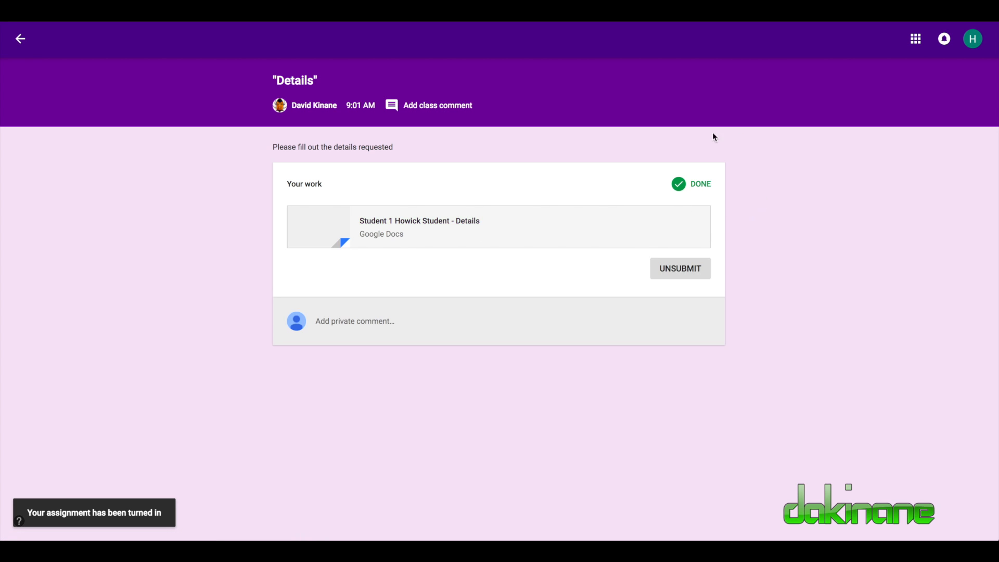
mouse_move(324, 120)
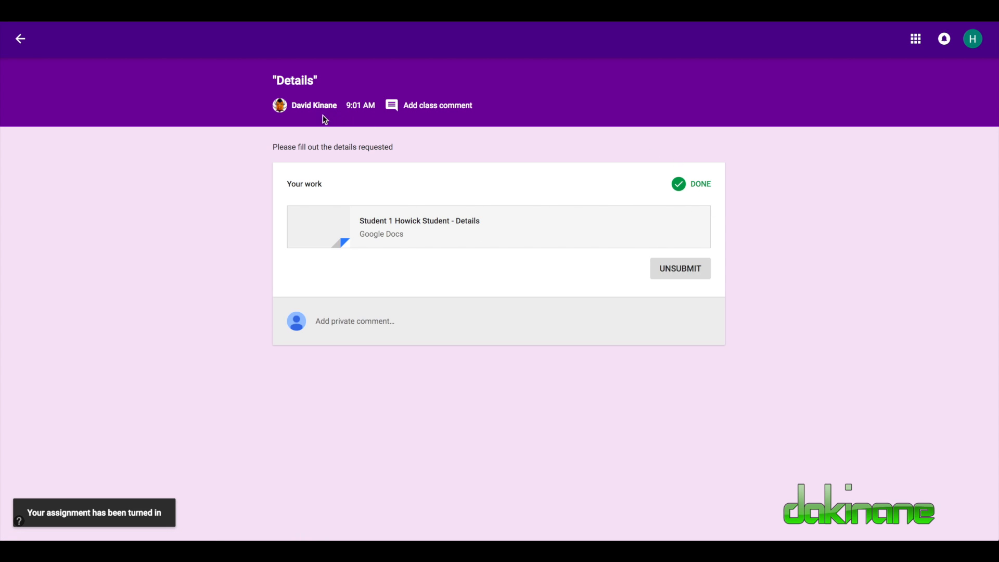
mouse_move(857, 147)
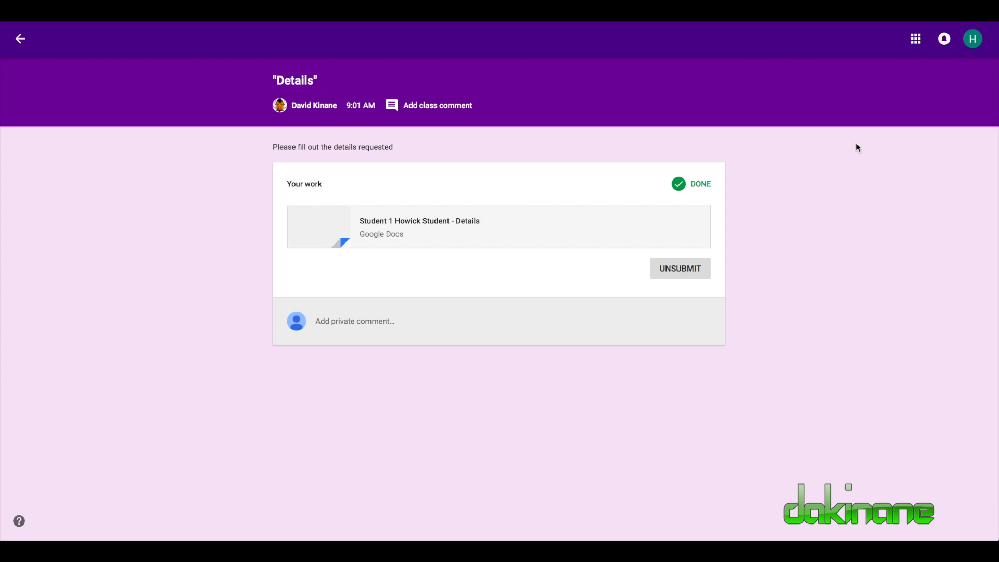
Return to the teacher's class list and open the Room 22 2018 class.
left_click(19, 38)
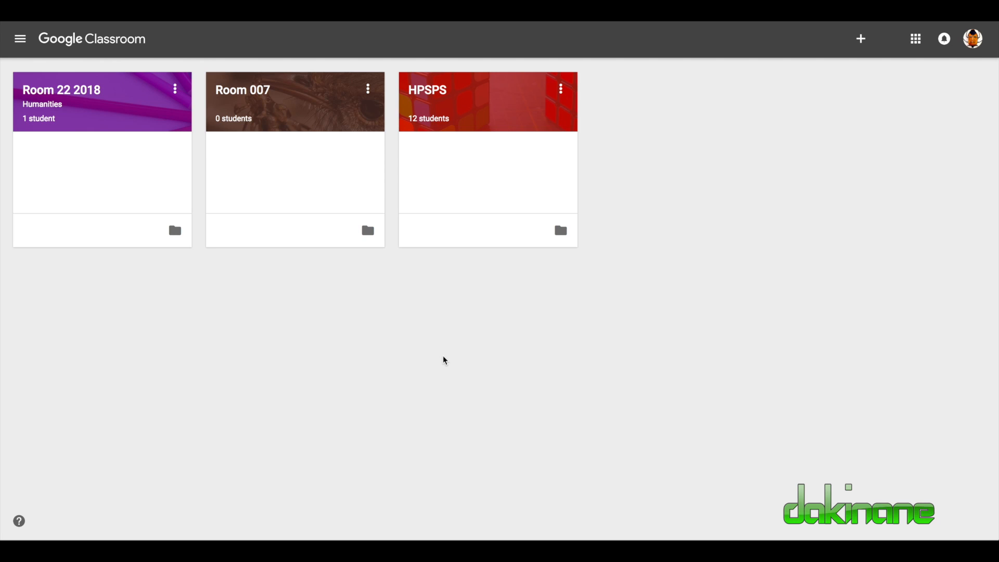
mouse_move(68, 96)
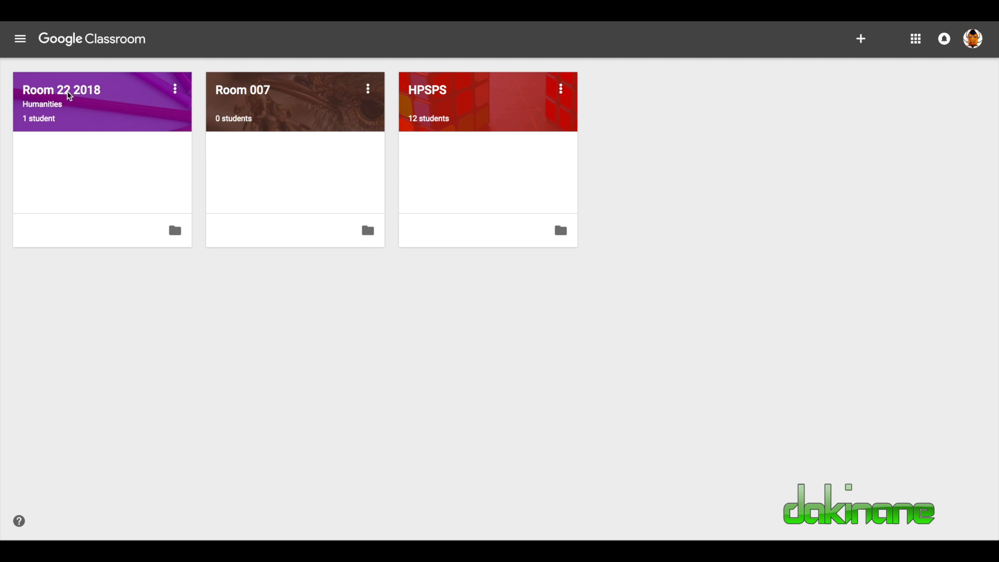
mouse_move(48, 98)
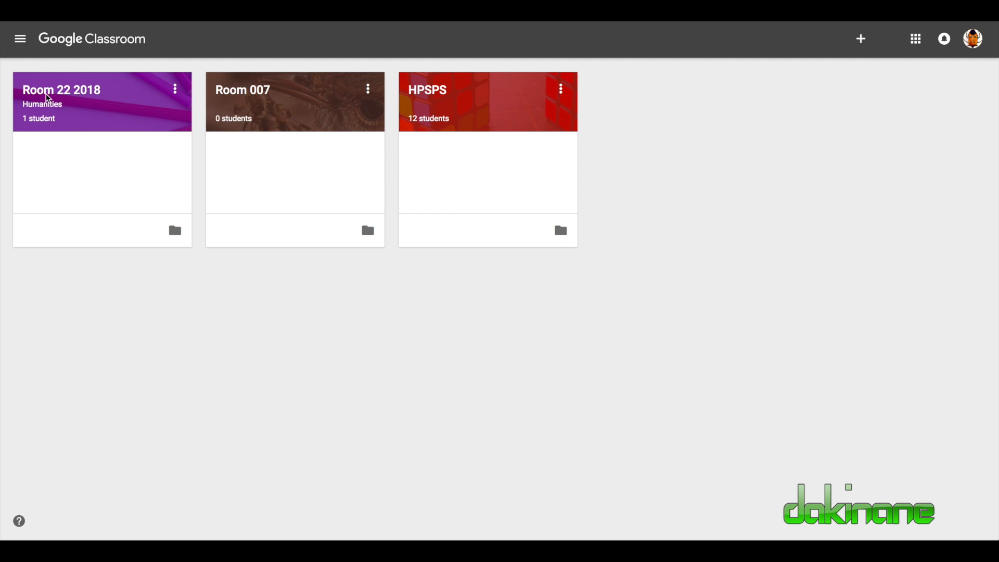
mouse_move(60, 90)
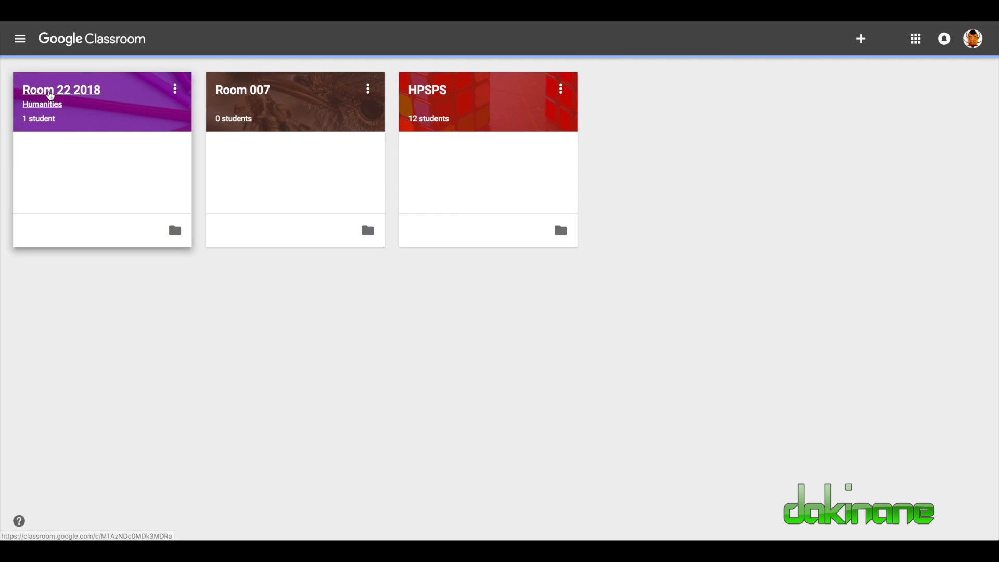
left_click(60, 90)
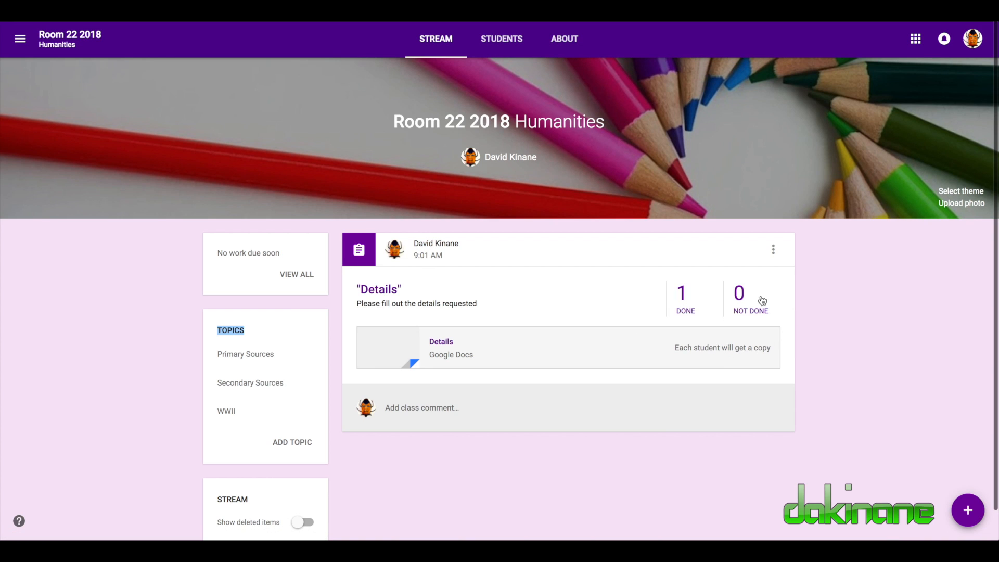
mouse_move(671, 324)
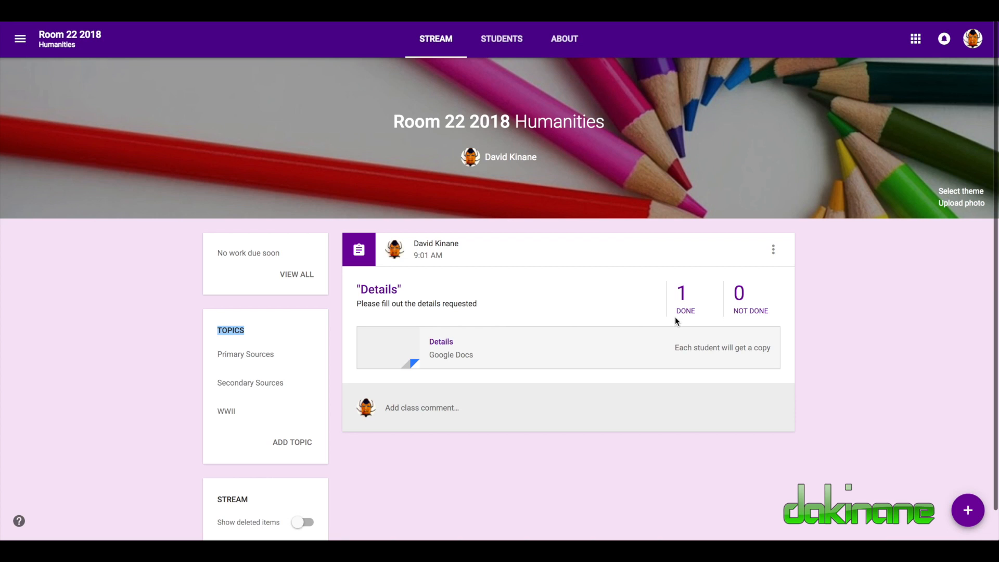
mouse_move(779, 317)
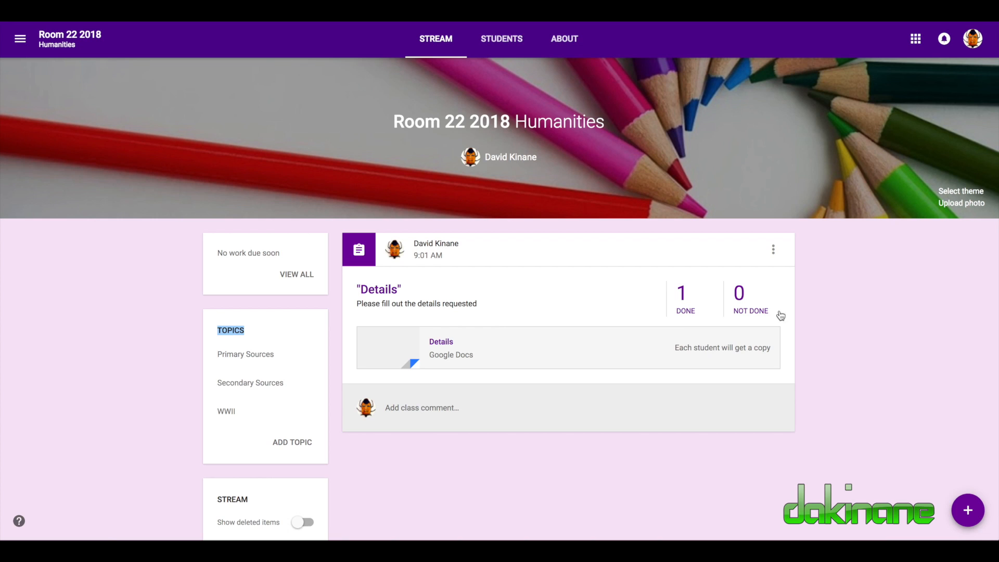
mouse_move(750, 311)
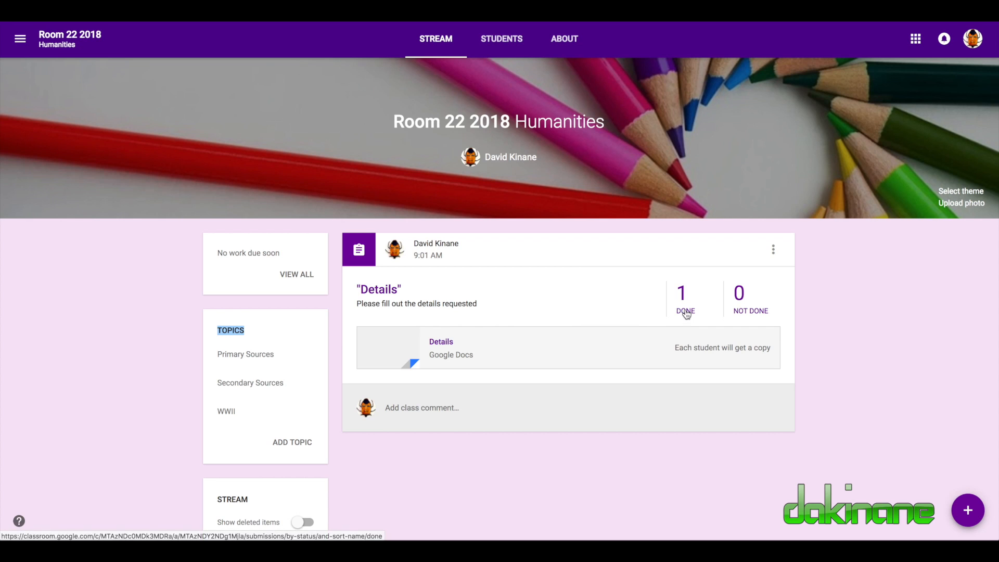
Change the Details assignment's point value from 100 points to Ungraded and confirm the update.
left_click(684, 299)
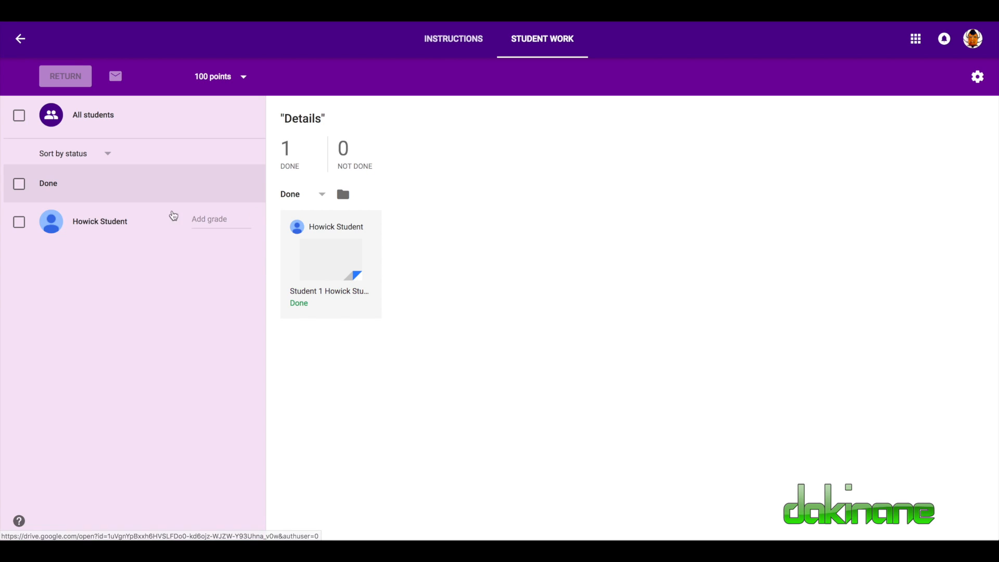
mouse_move(106, 160)
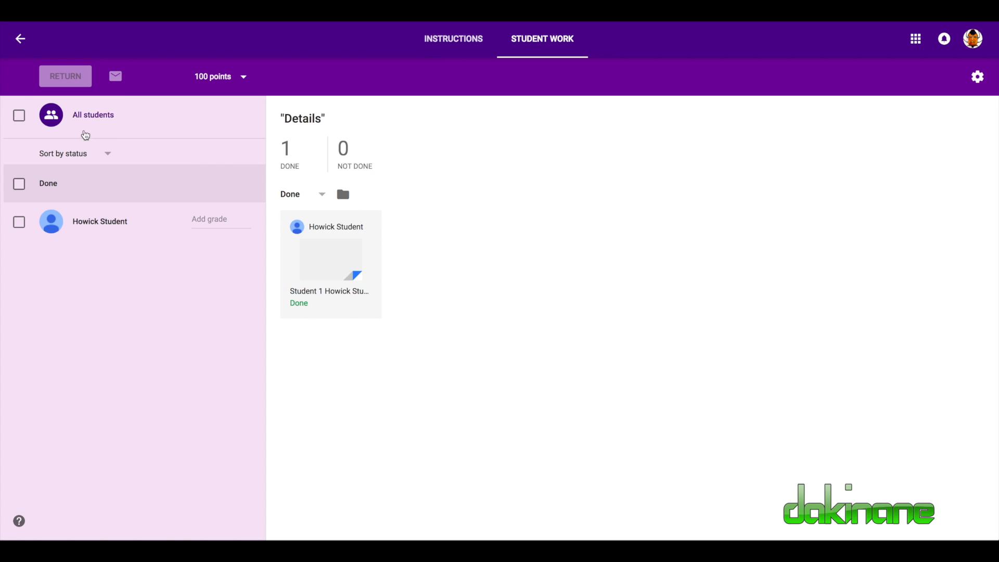
left_click(18, 114)
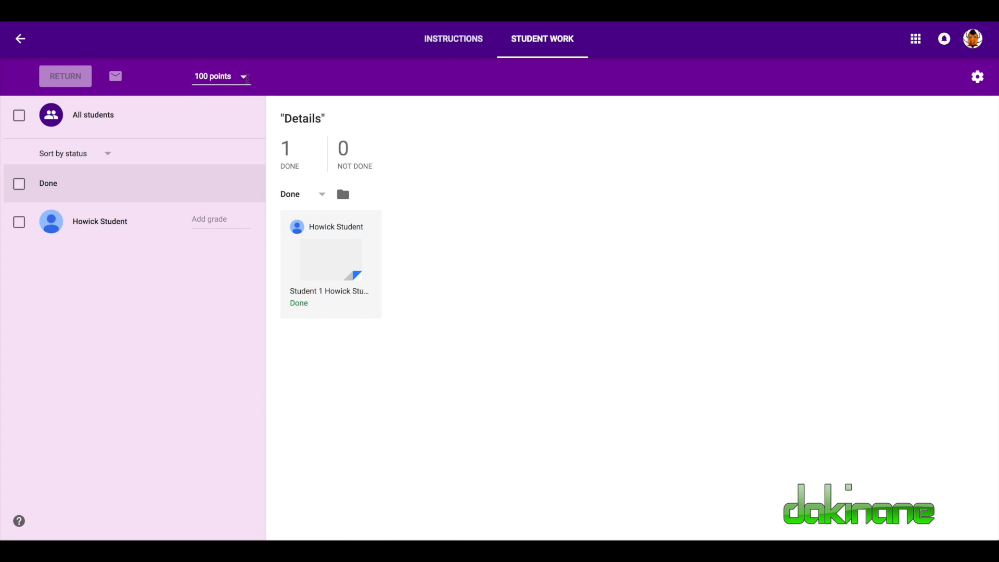
left_click(220, 76)
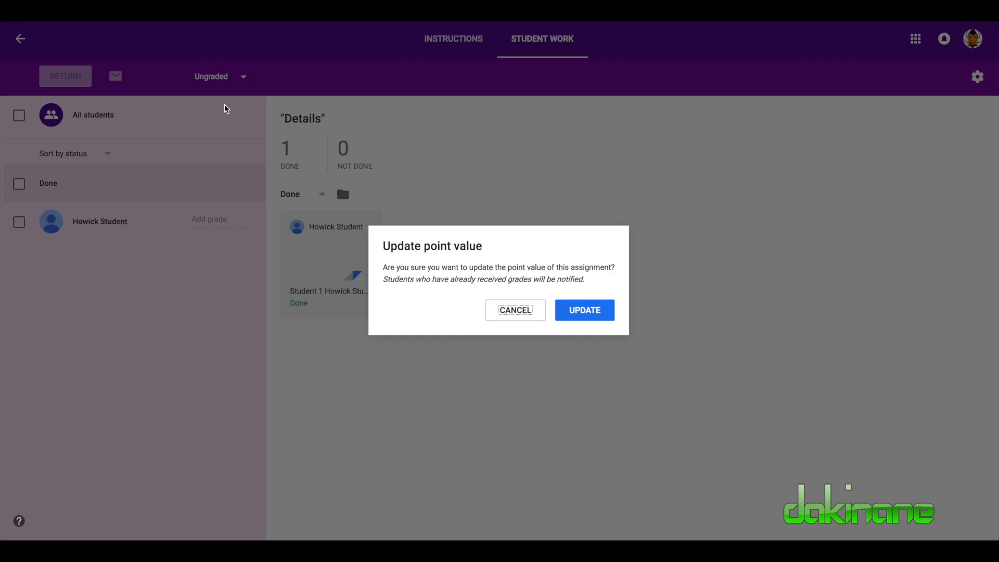
mouse_move(584, 313)
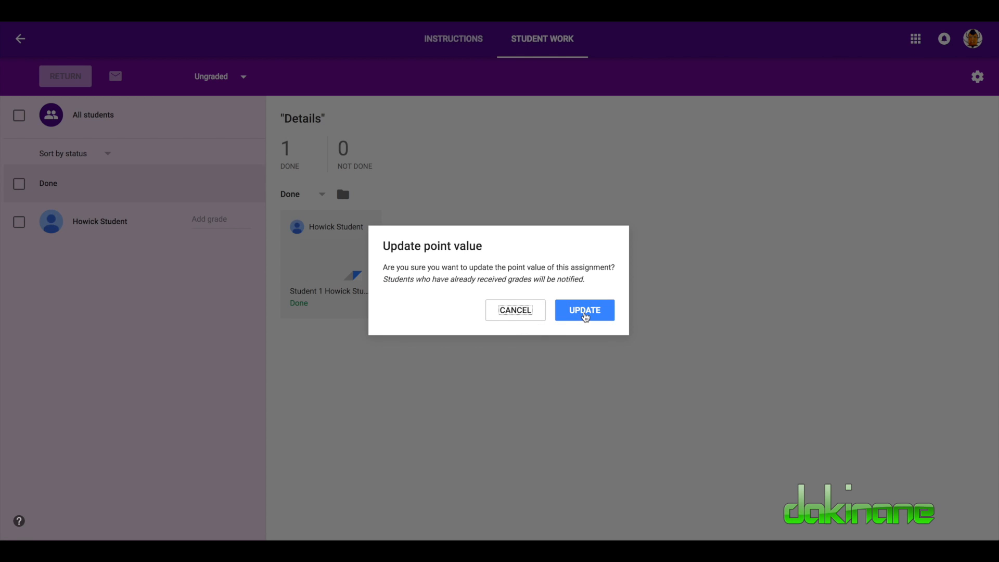
left_click(582, 310)
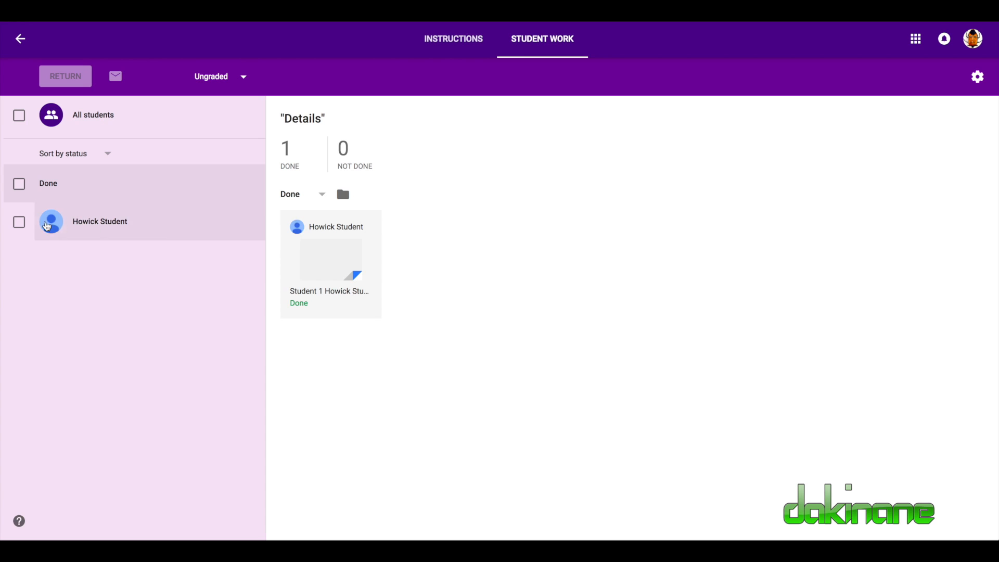
mouse_move(369, 267)
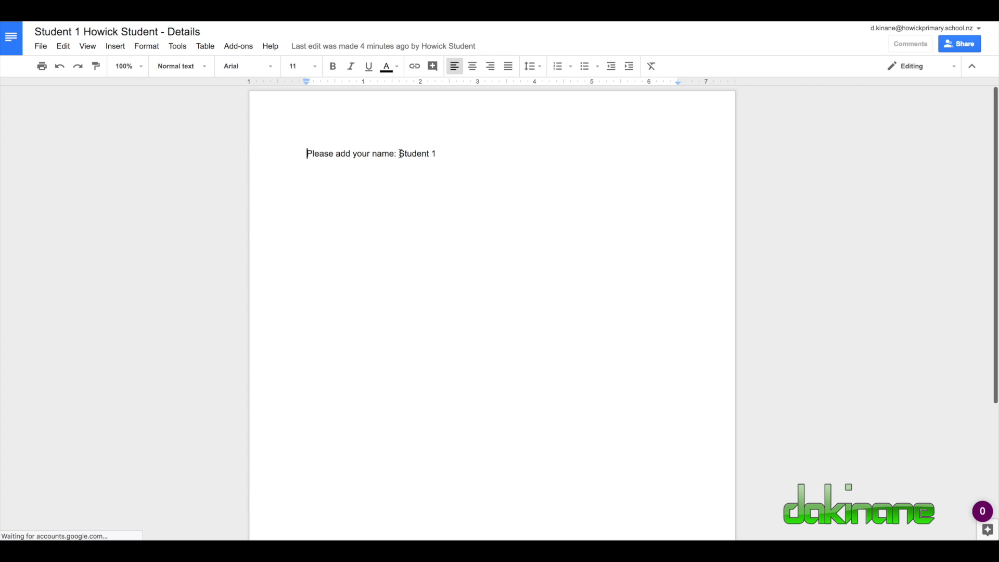
Post a 'Thank you' comment on the name 'Student 1' in the student's Details doc.
double_click(416, 154)
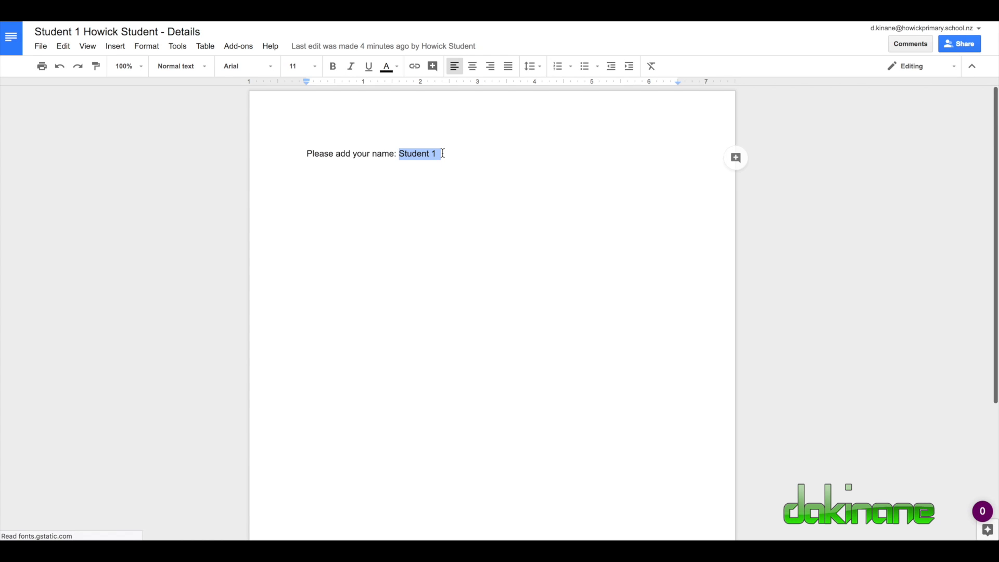
mouse_move(762, 171)
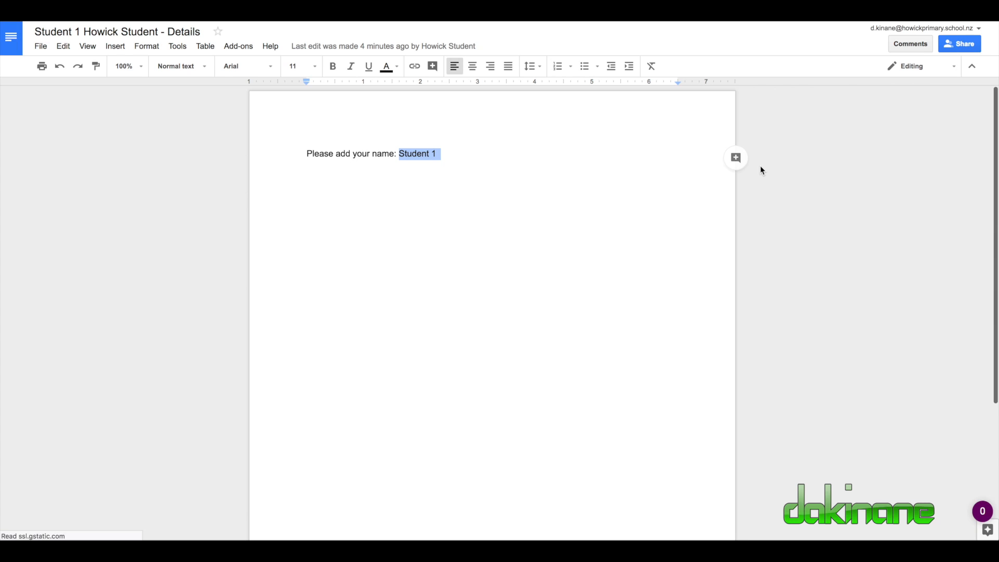
left_click(736, 157)
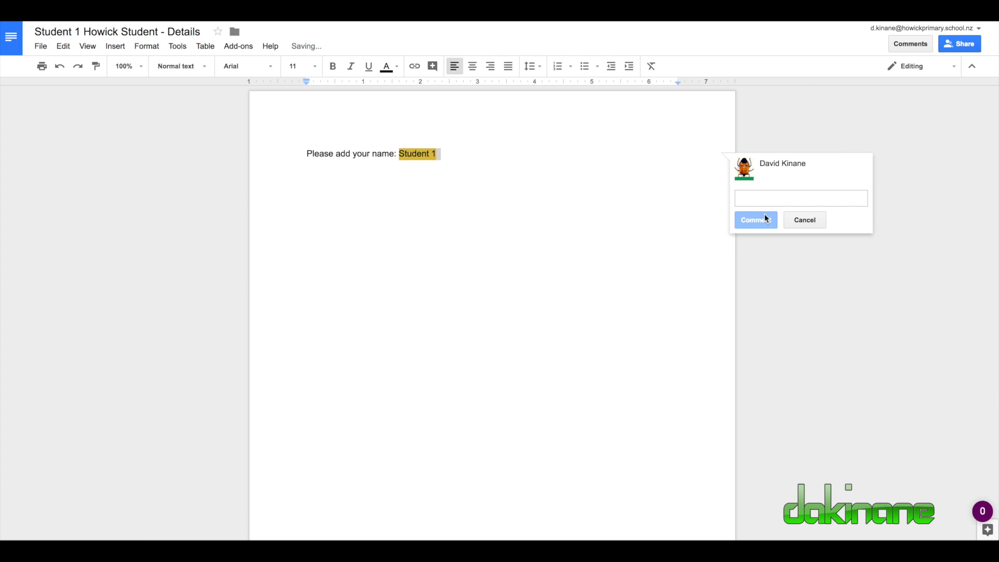
type("Thank you")
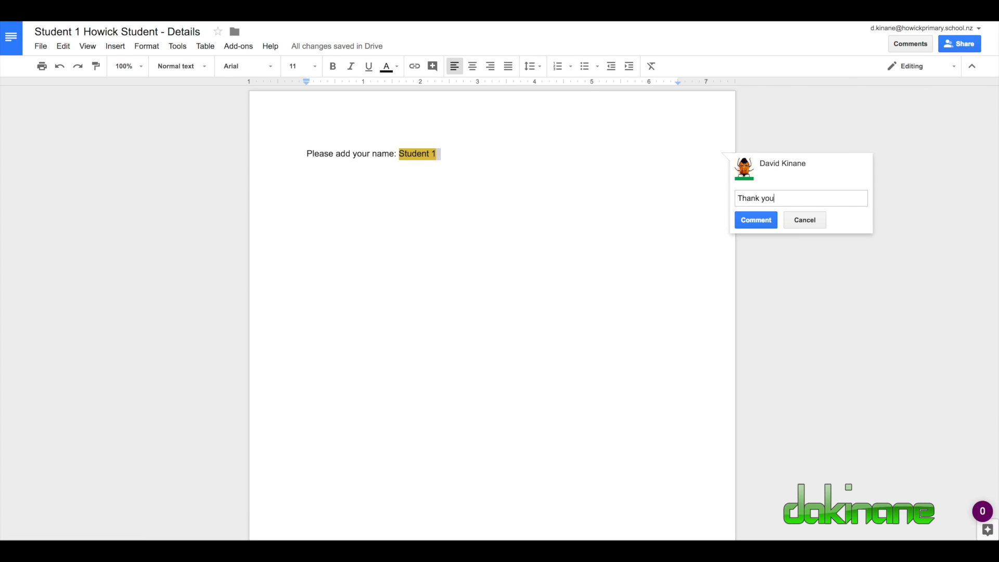
left_click(756, 220)
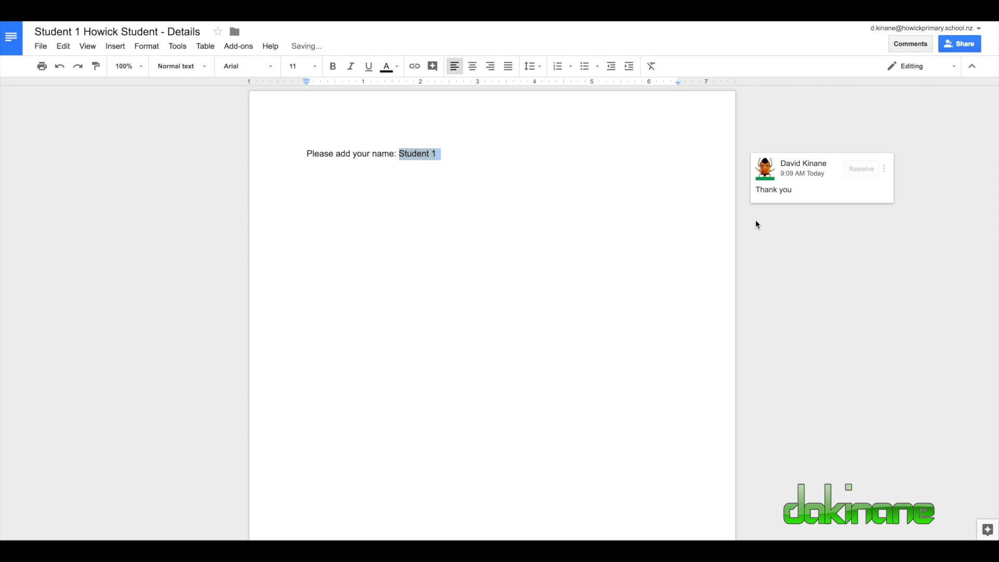
mouse_move(695, 198)
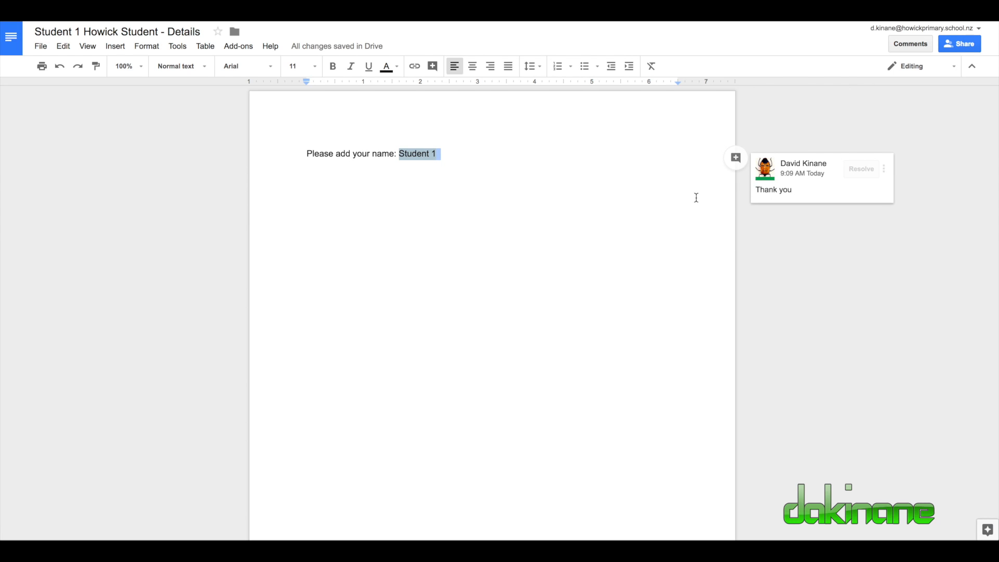
mouse_move(353, 228)
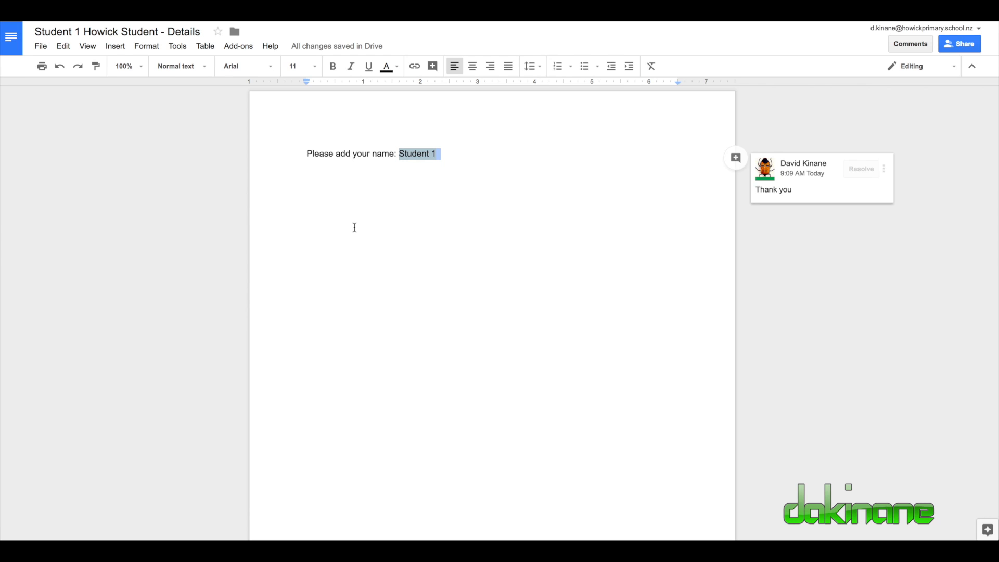
mouse_move(517, 237)
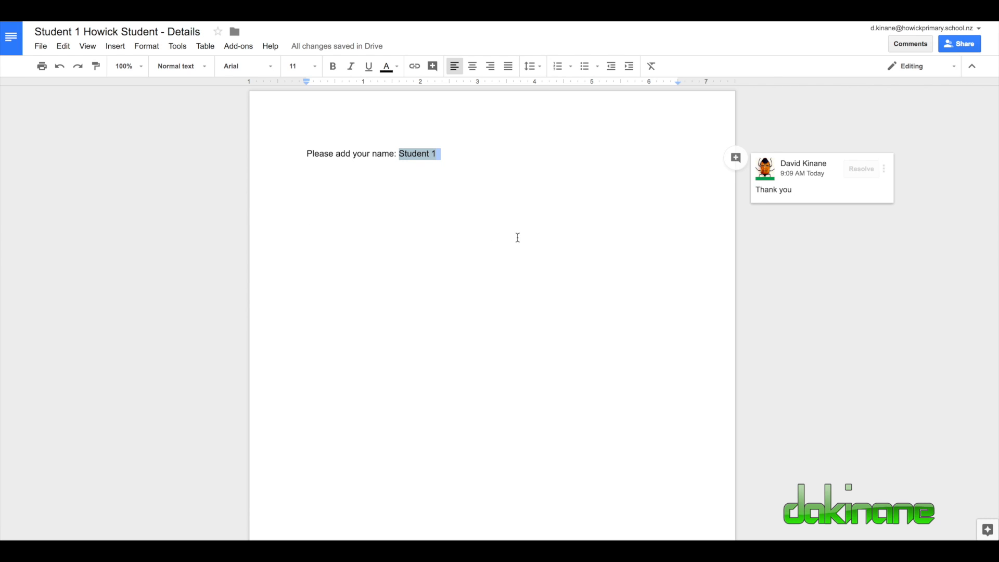
mouse_move(492, 298)
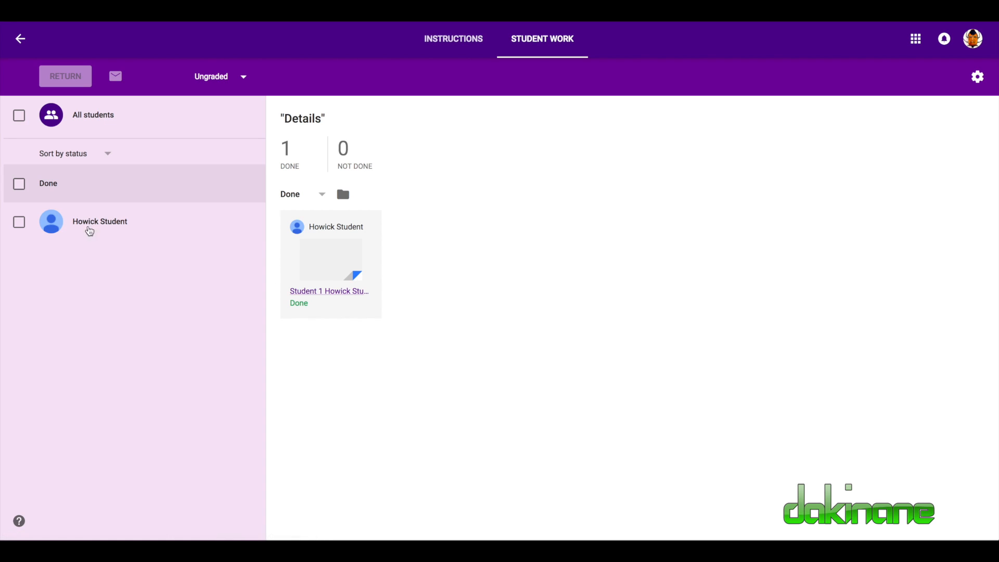
mouse_move(376, 280)
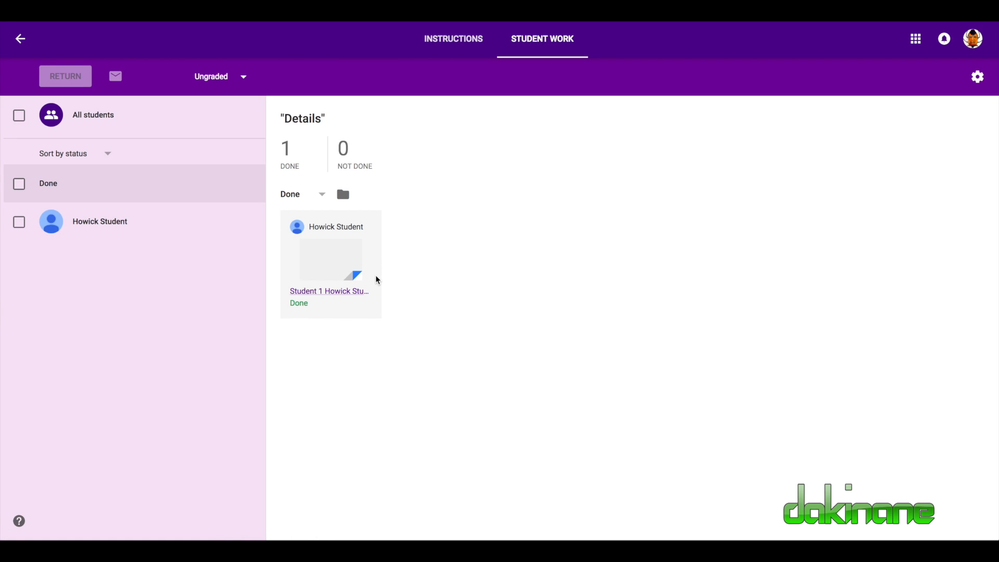
mouse_move(350, 266)
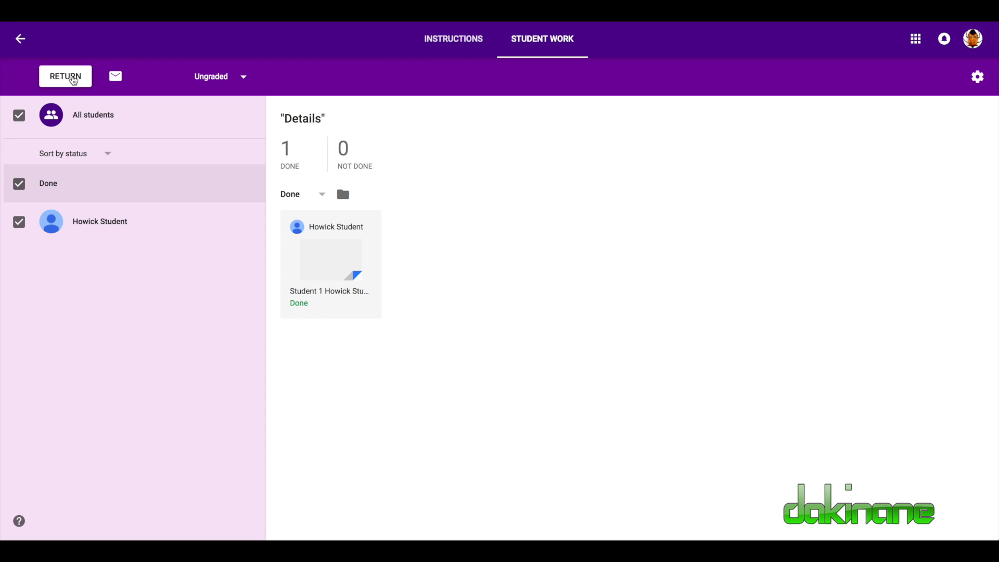
Return Howick Student's work with the private comment 'Please read the comments I have made in your work and make those changes.'.
left_click(65, 76)
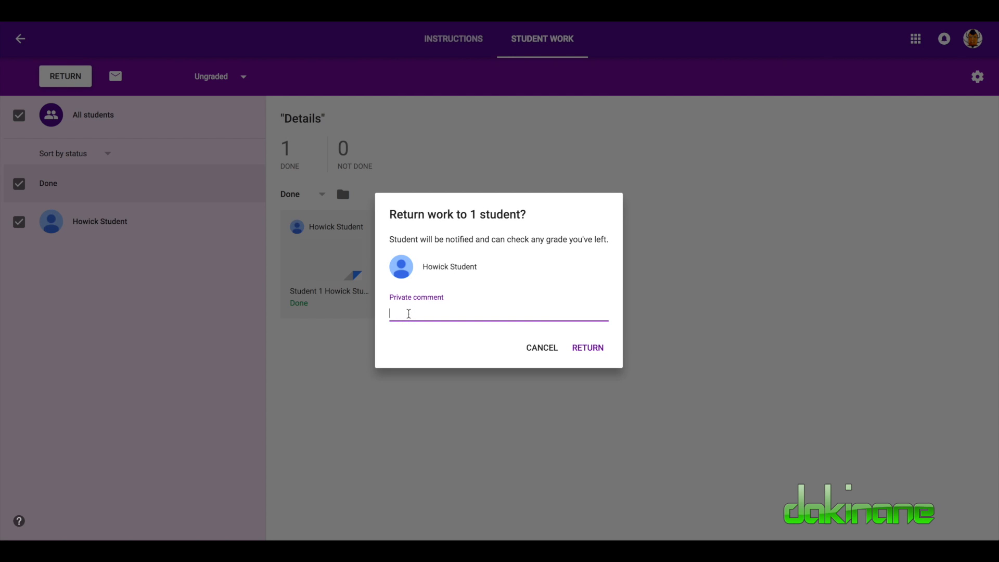
type("Please read the comments I have made in your work and make those changes.")
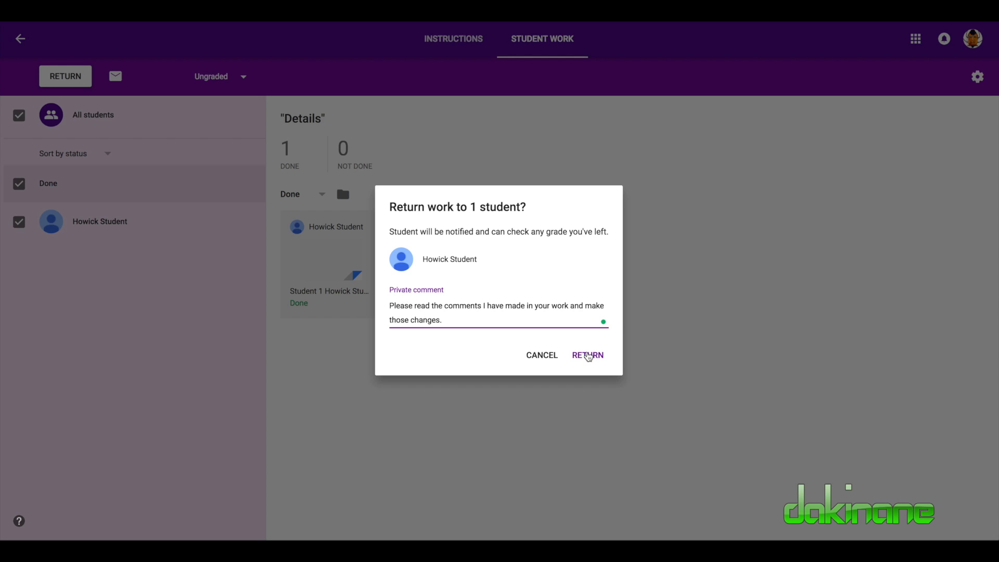
left_click(586, 354)
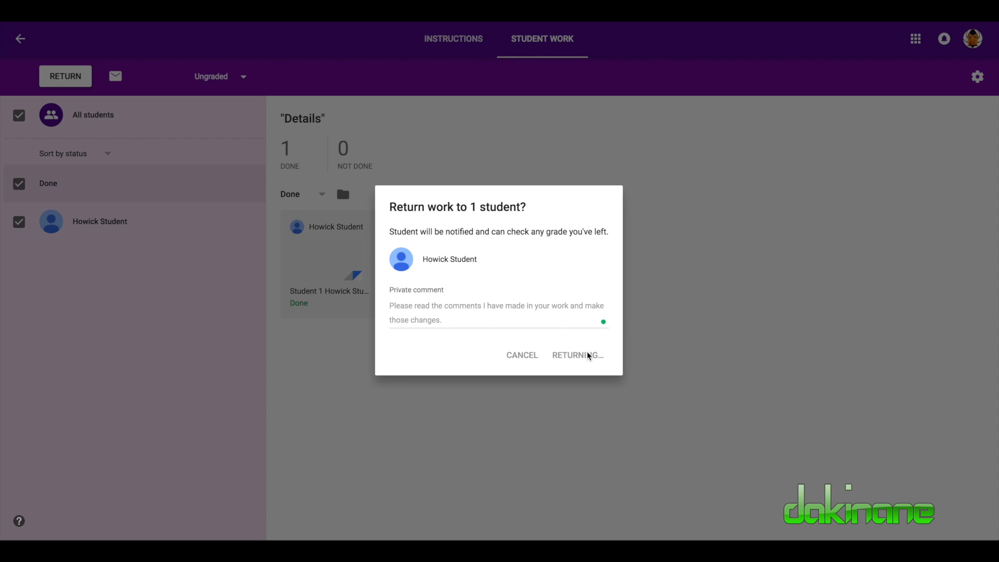
left_click(577, 355)
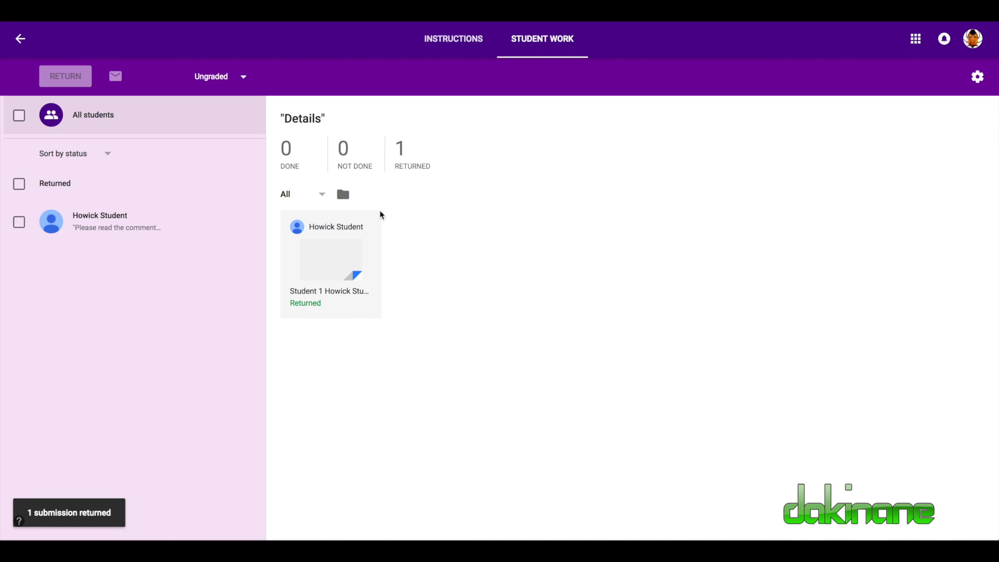
mouse_move(294, 156)
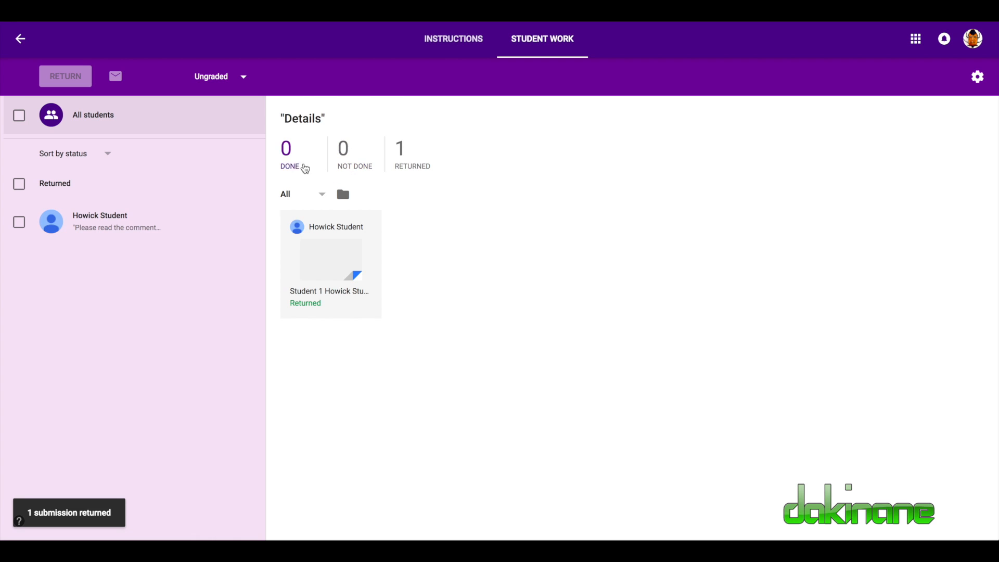
mouse_move(291, 165)
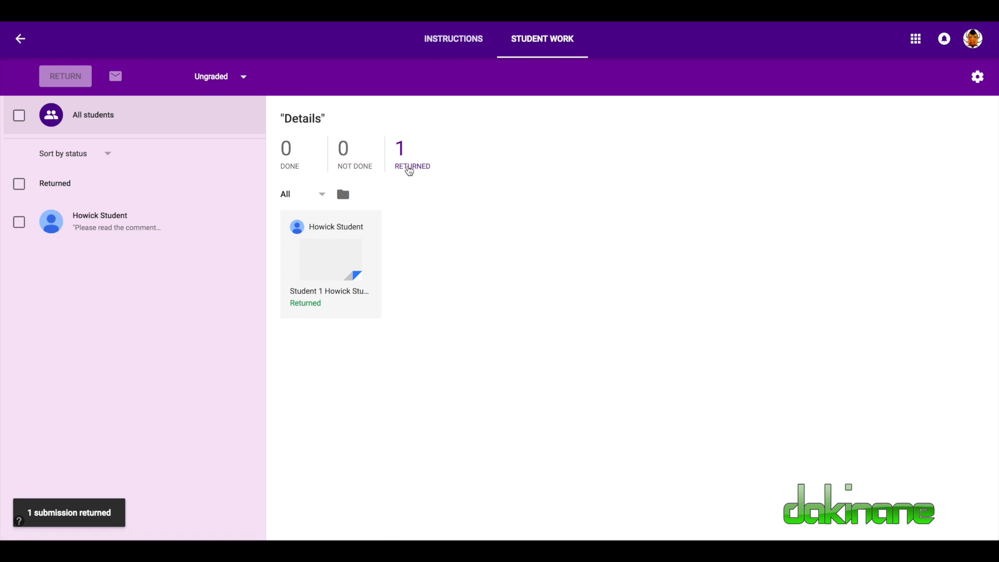
mouse_move(425, 167)
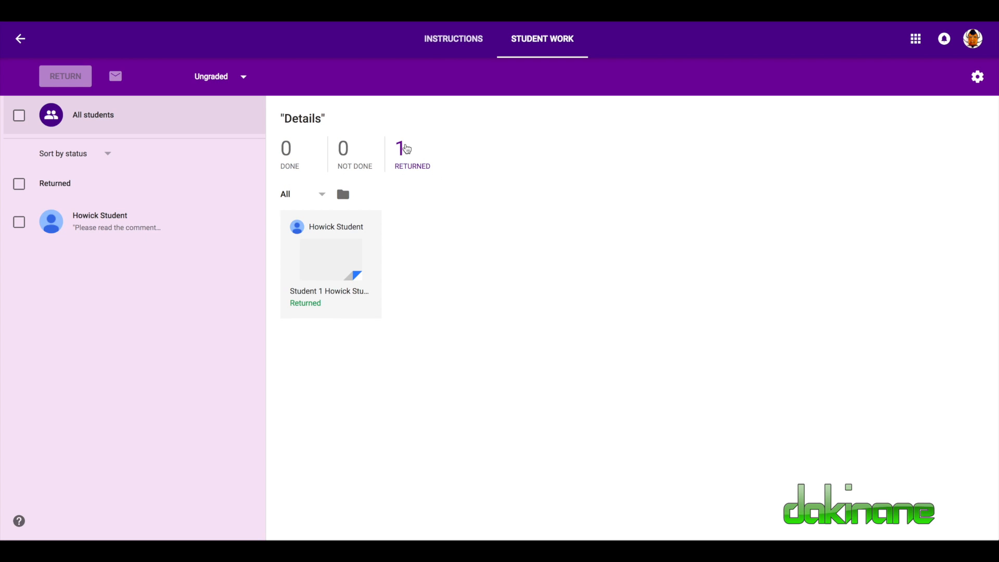
mouse_move(445, 169)
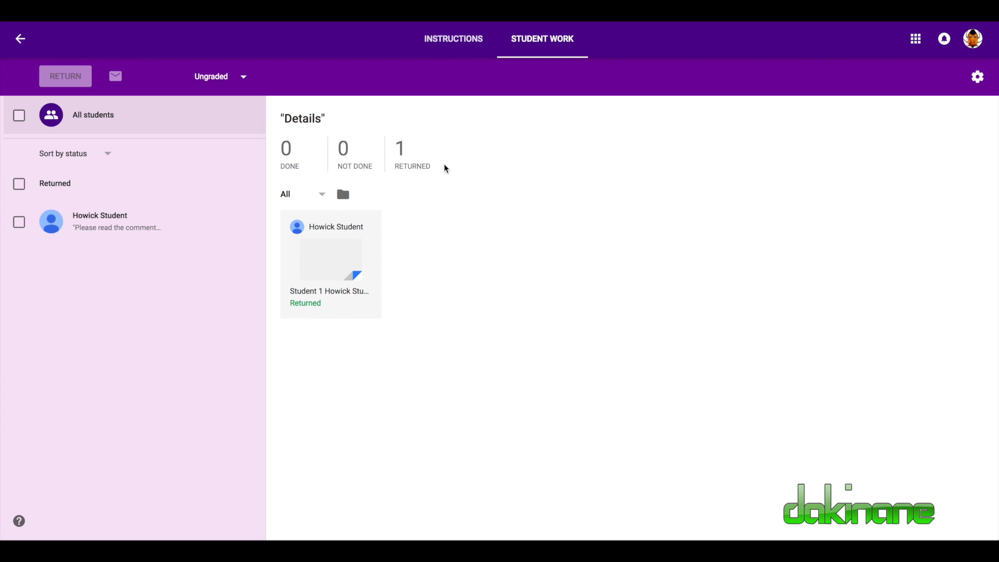